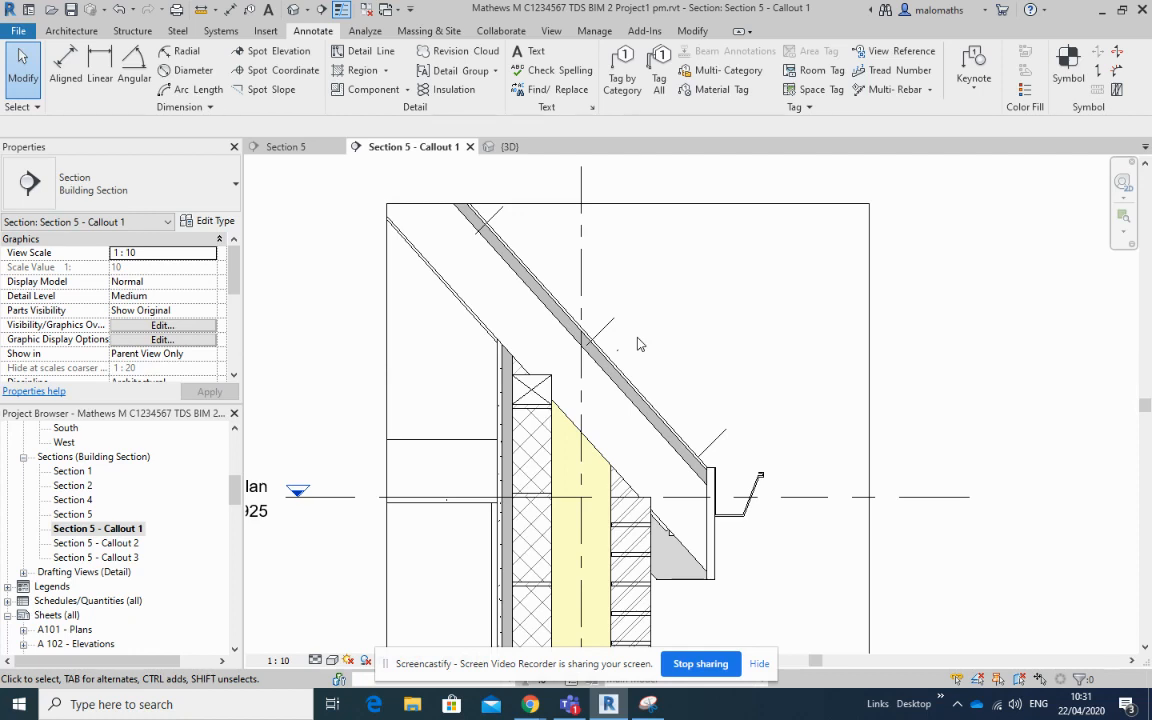
Browse to the Detail_Items_Plain_Side_RHS.rfa roof tile family, then abandon loading it.
left_click(380, 89)
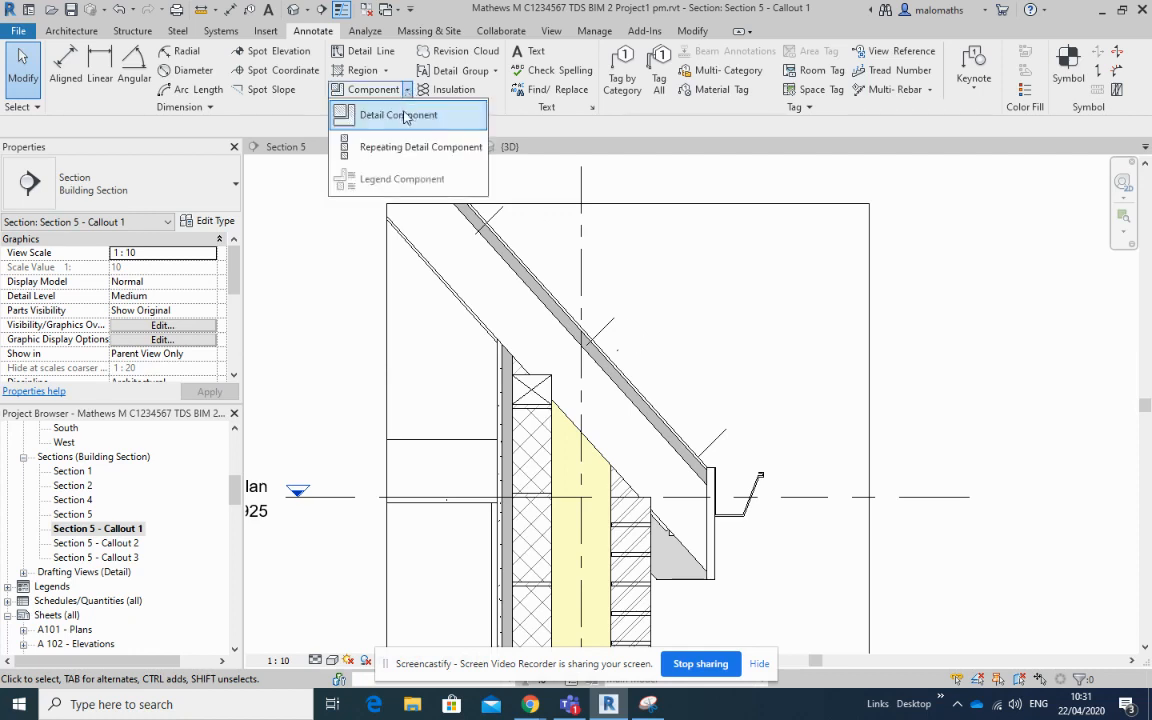
left_click(407, 114)
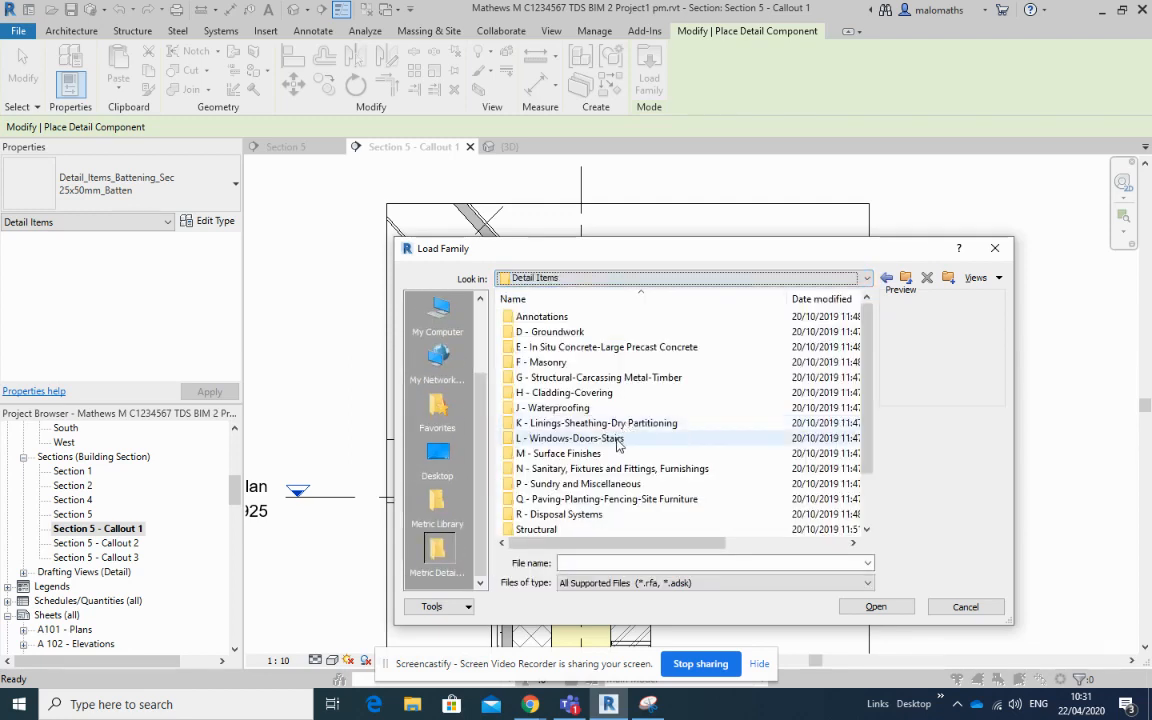
mouse_move(577, 438)
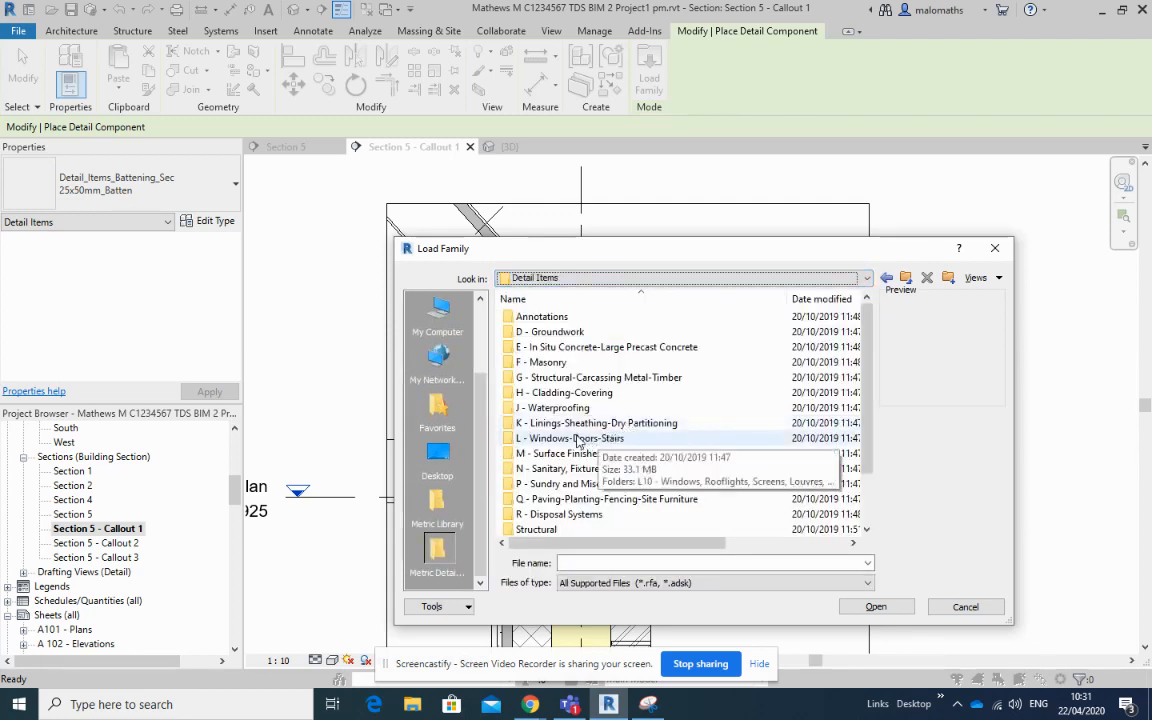
mouse_move(580, 393)
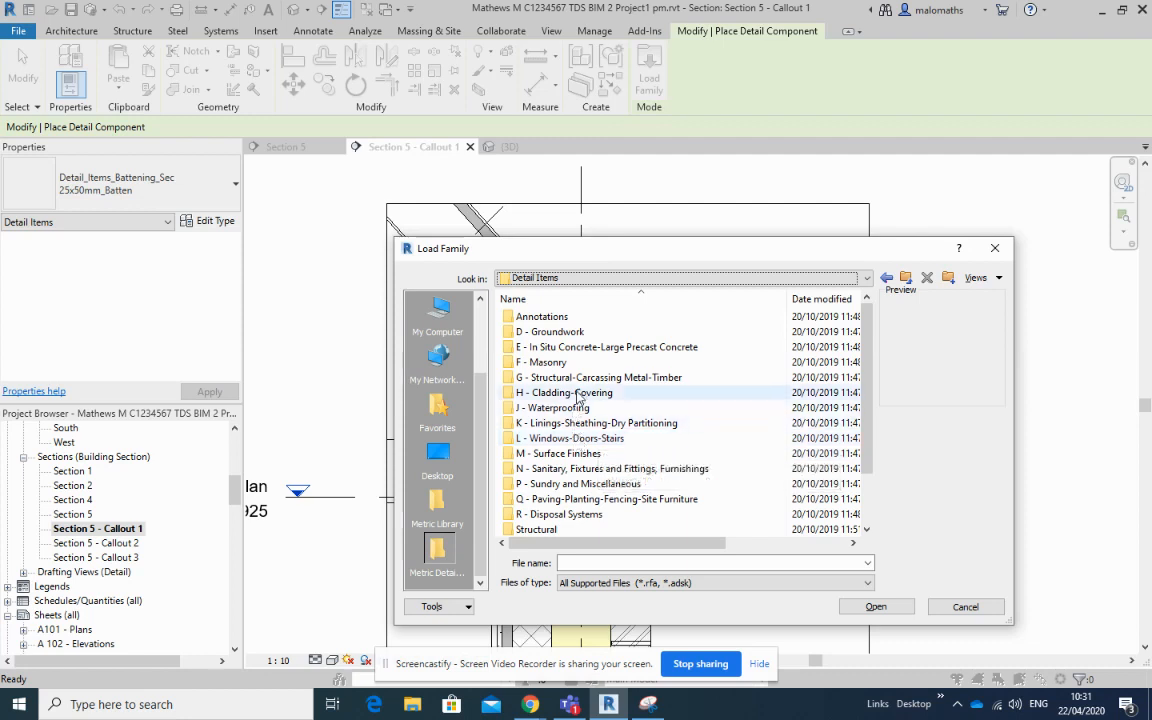
double_click(563, 392)
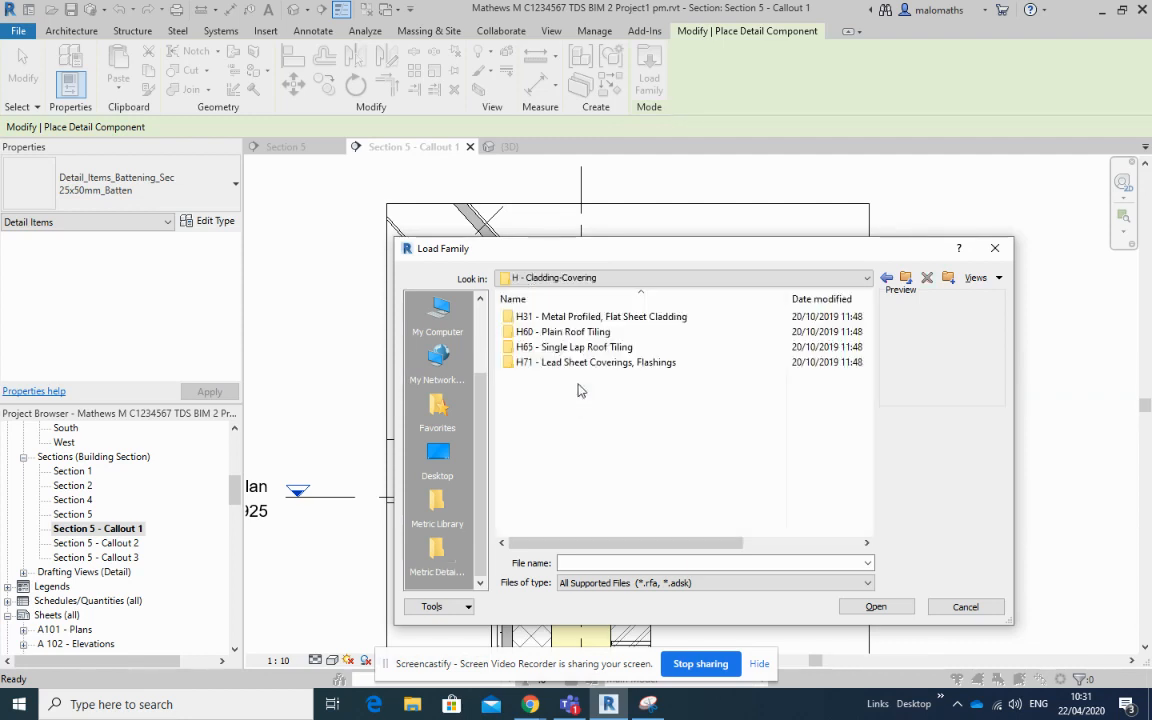
left_click(576, 347)
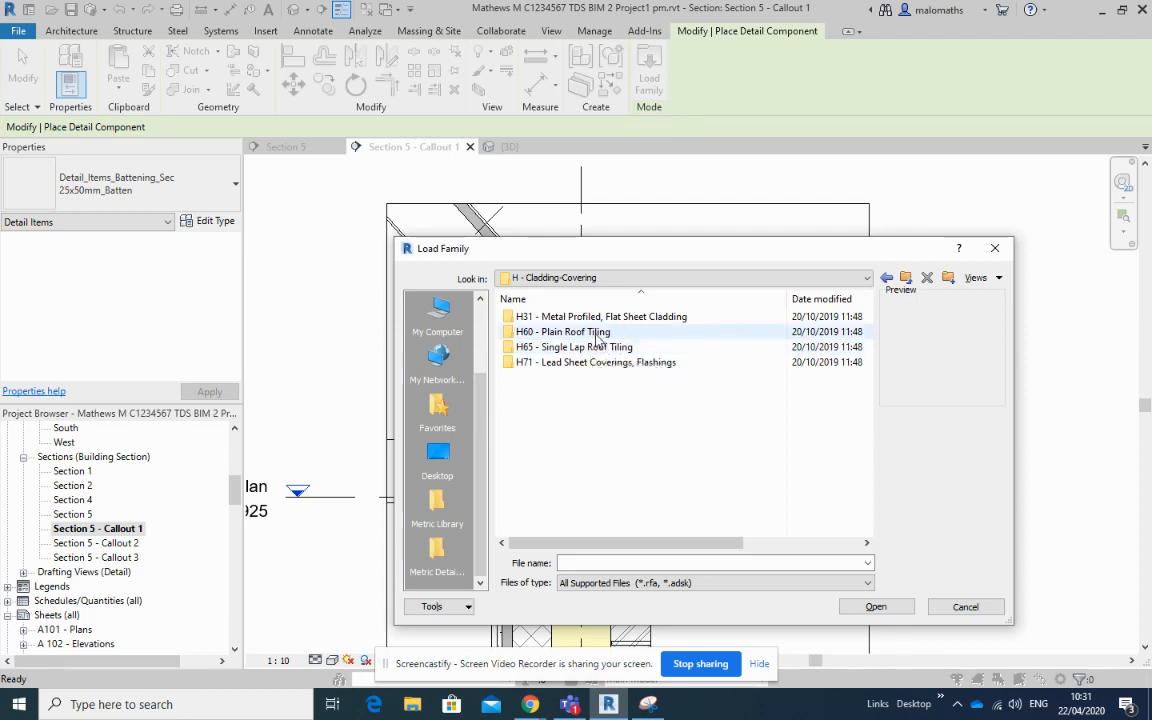
double_click(564, 331)
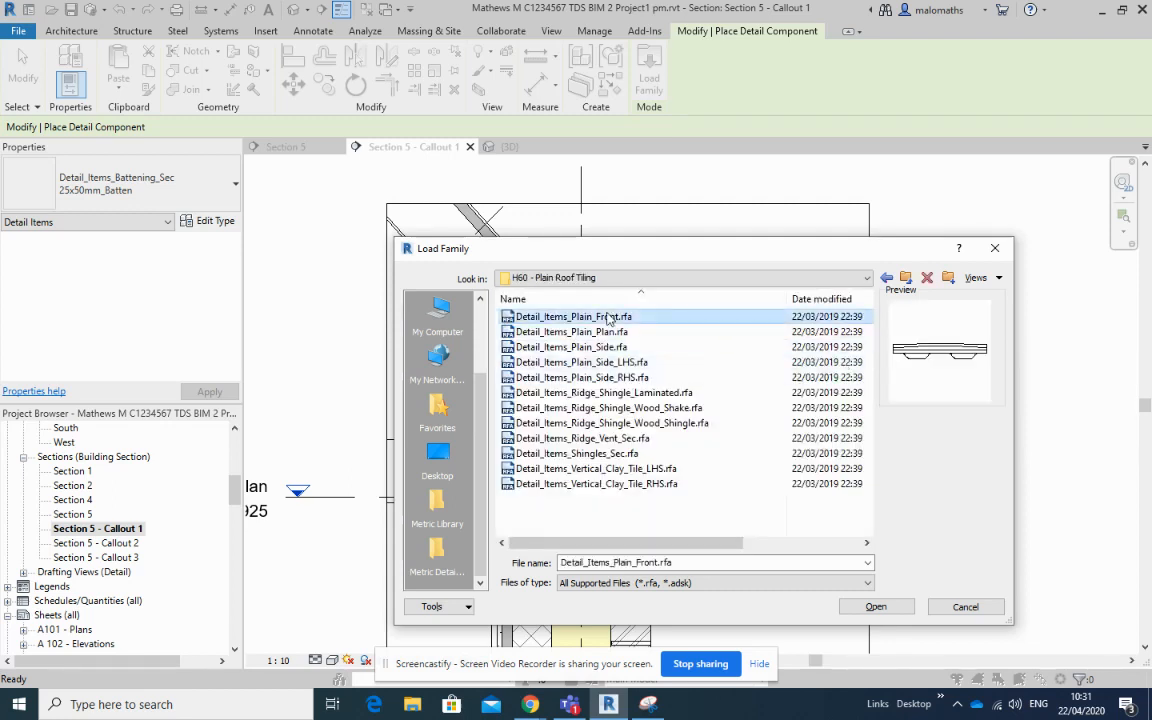
left_click(580, 377)
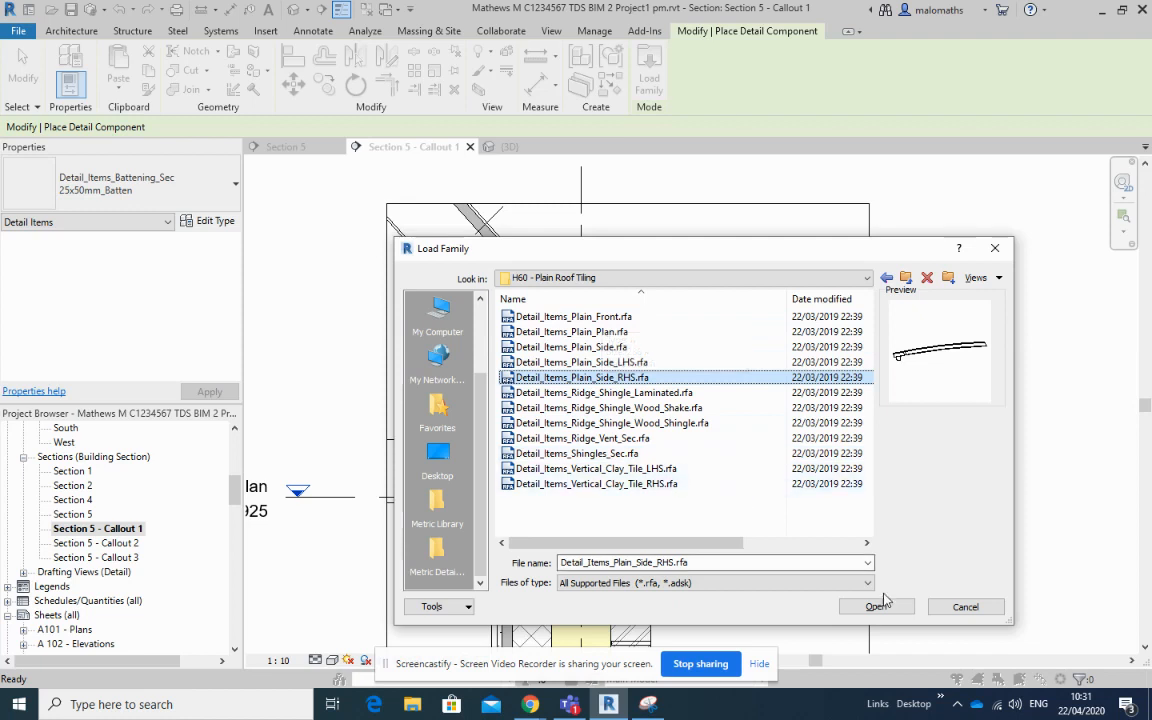
mouse_move(967, 607)
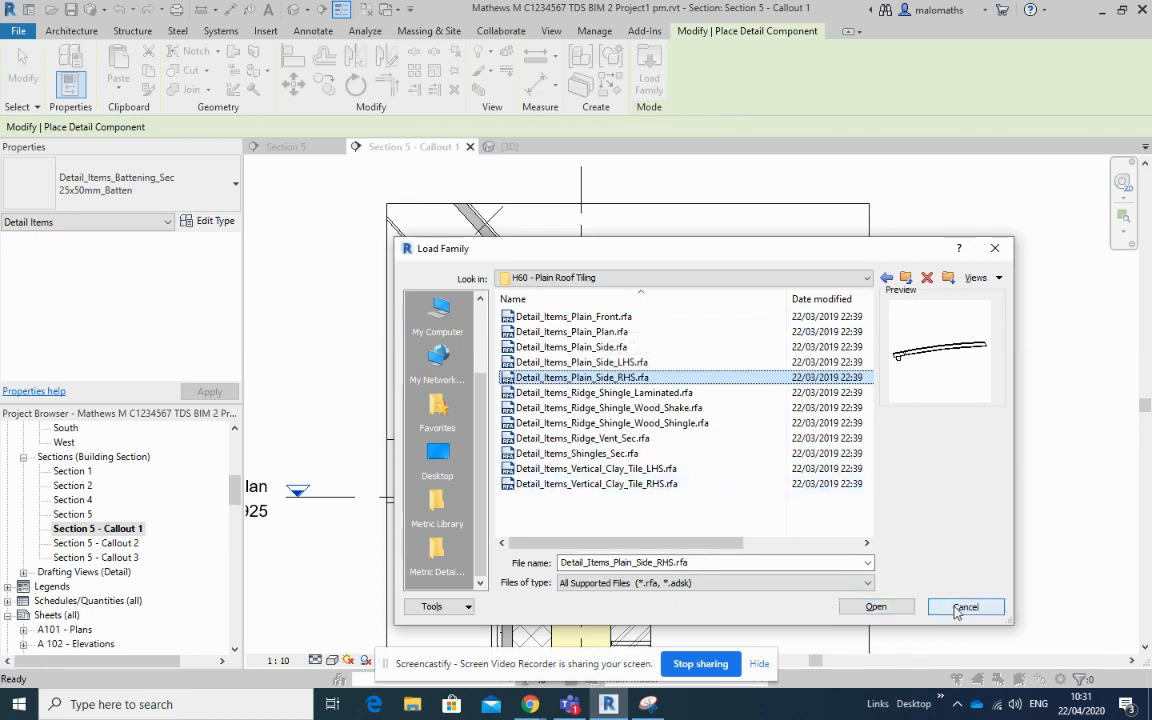
left_click(966, 606)
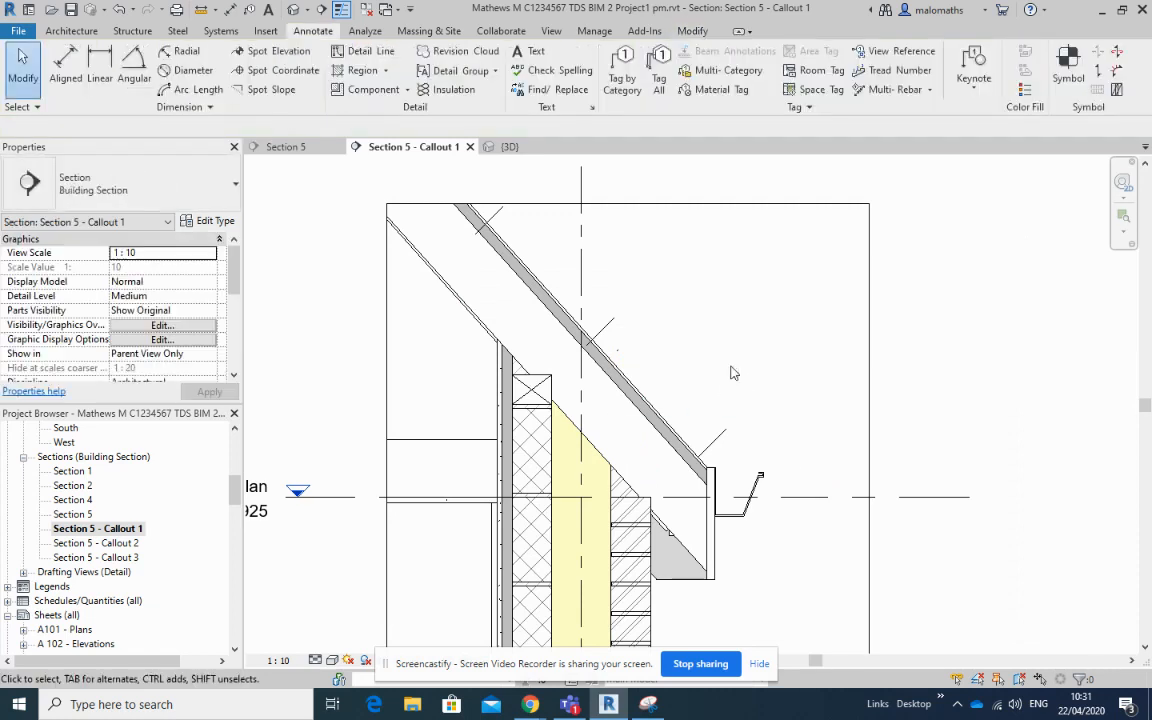
mouse_move(685, 435)
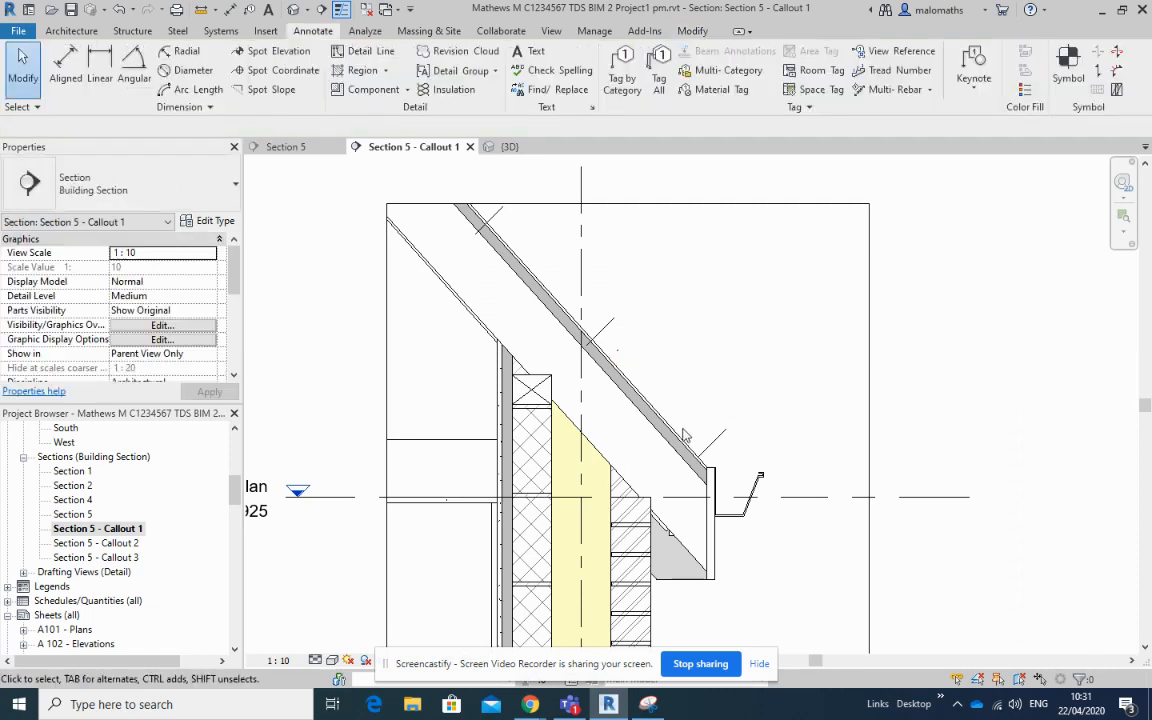
mouse_move(556, 218)
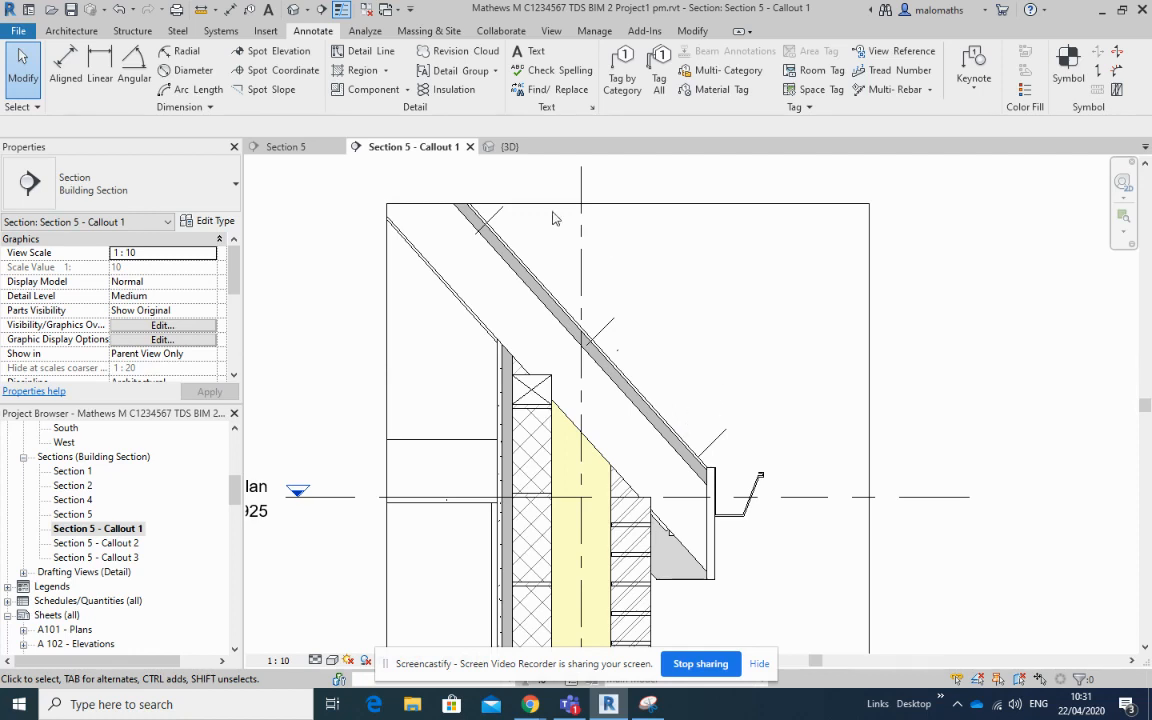
Load Detail_Items_Battening_Sec.rfa with the 25x50mm_Batten 450mm span type.
left_click(405, 89)
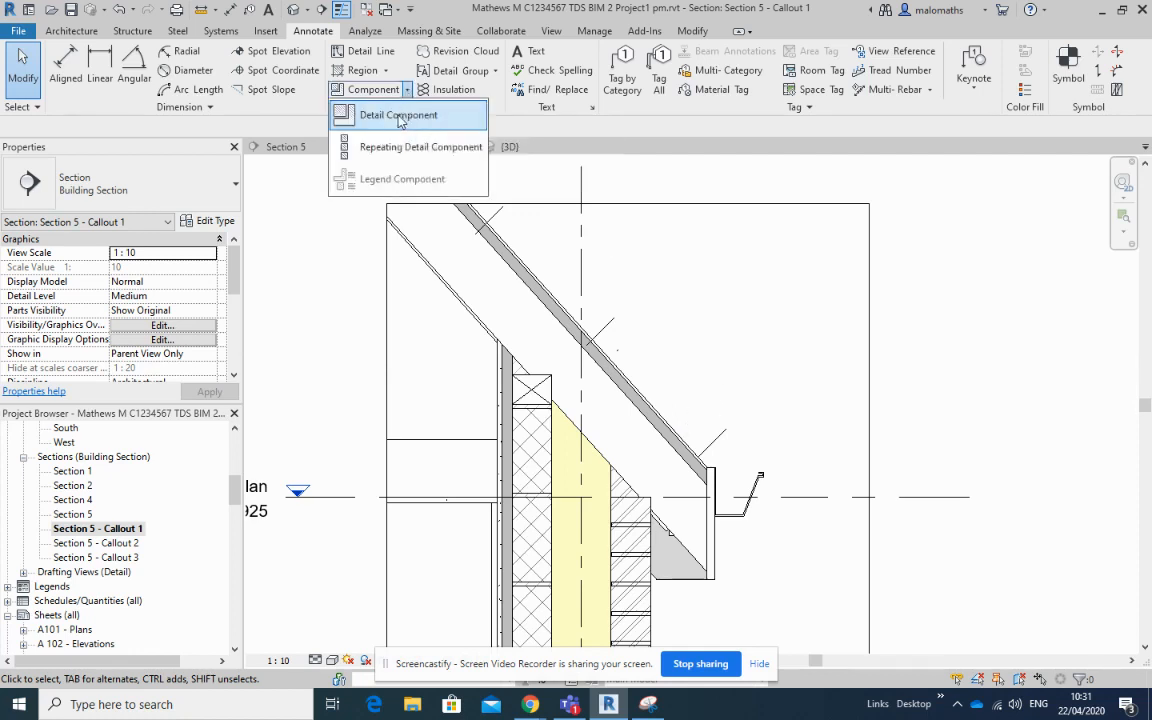
left_click(404, 114)
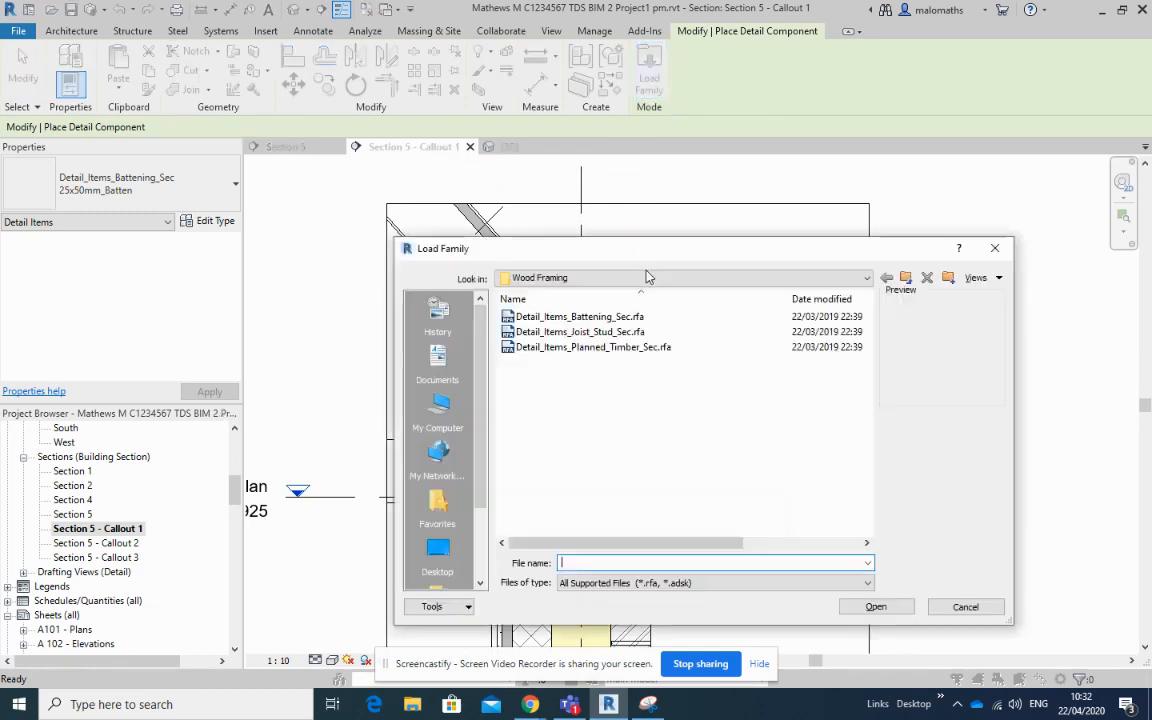
left_click(864, 278)
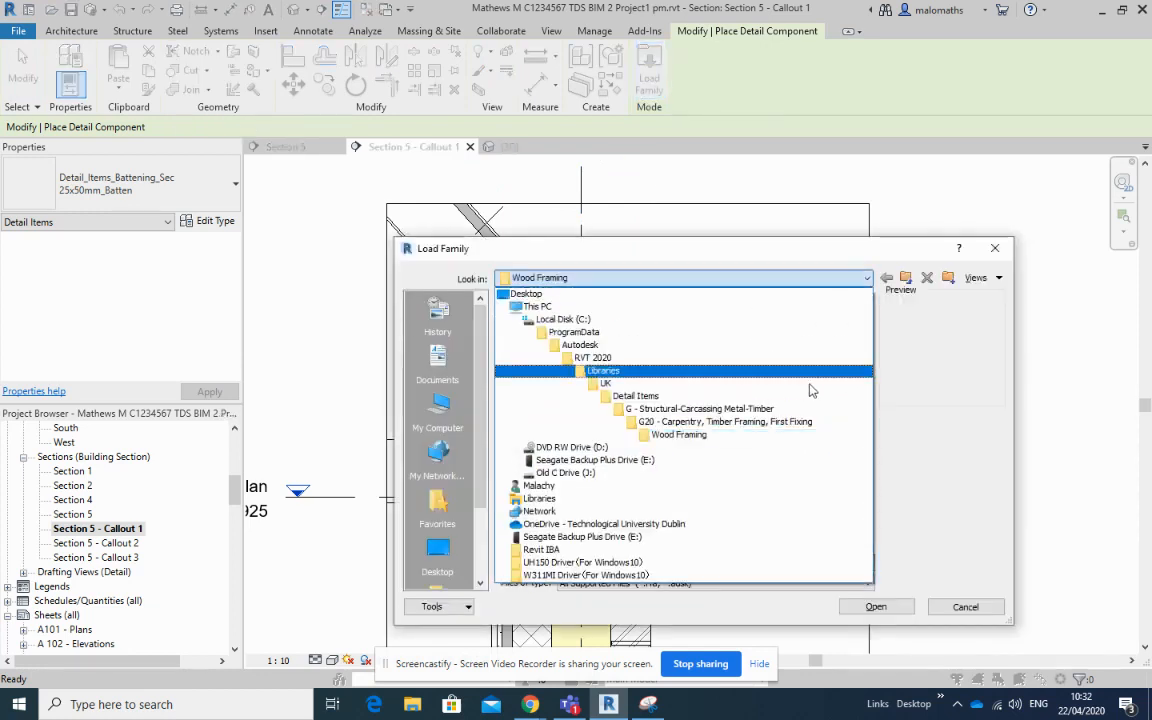
left_click(727, 421)
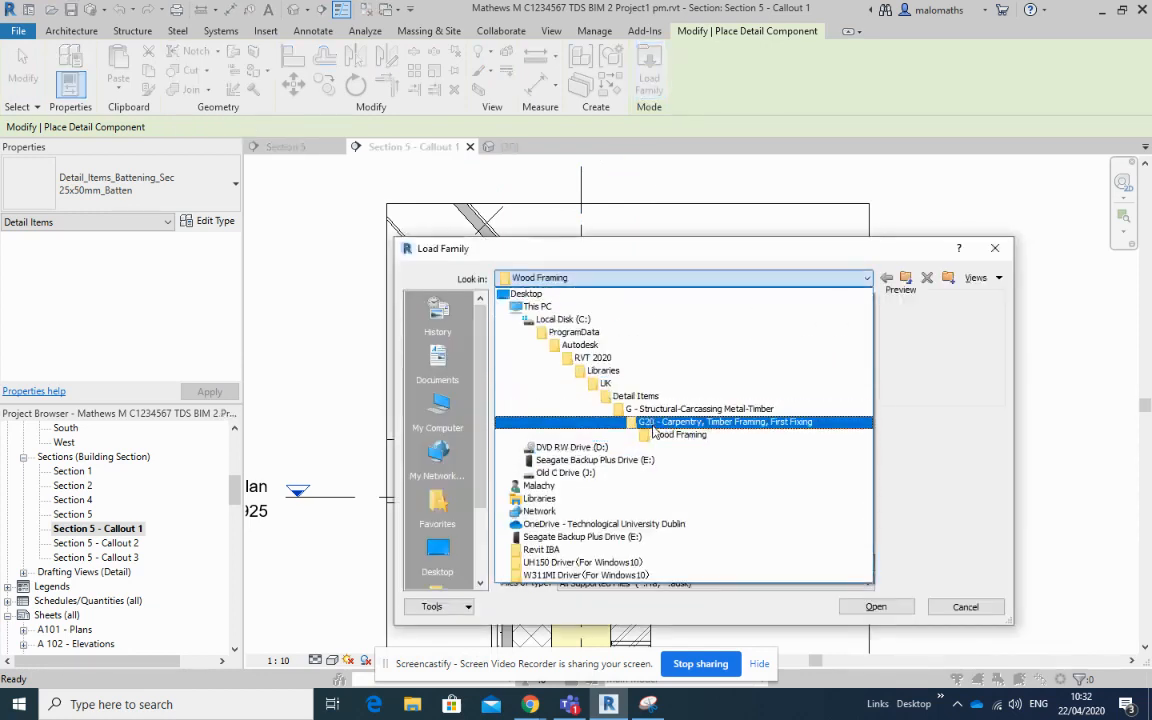
double_click(679, 434)
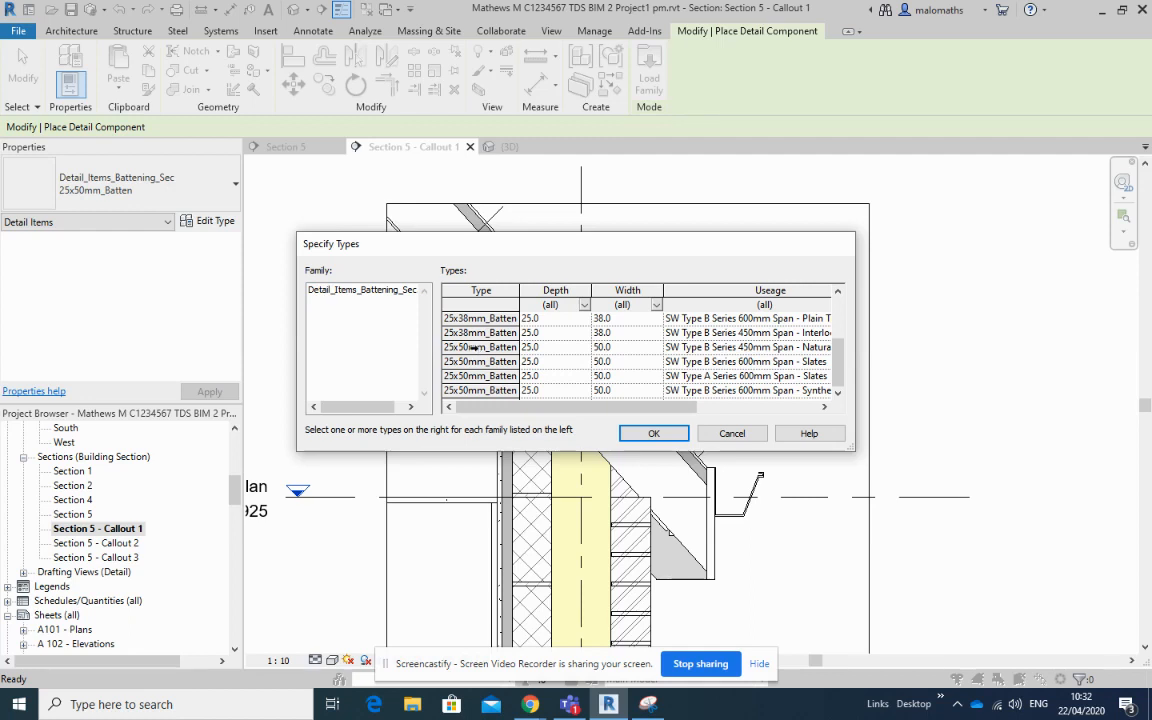
left_click(480, 347)
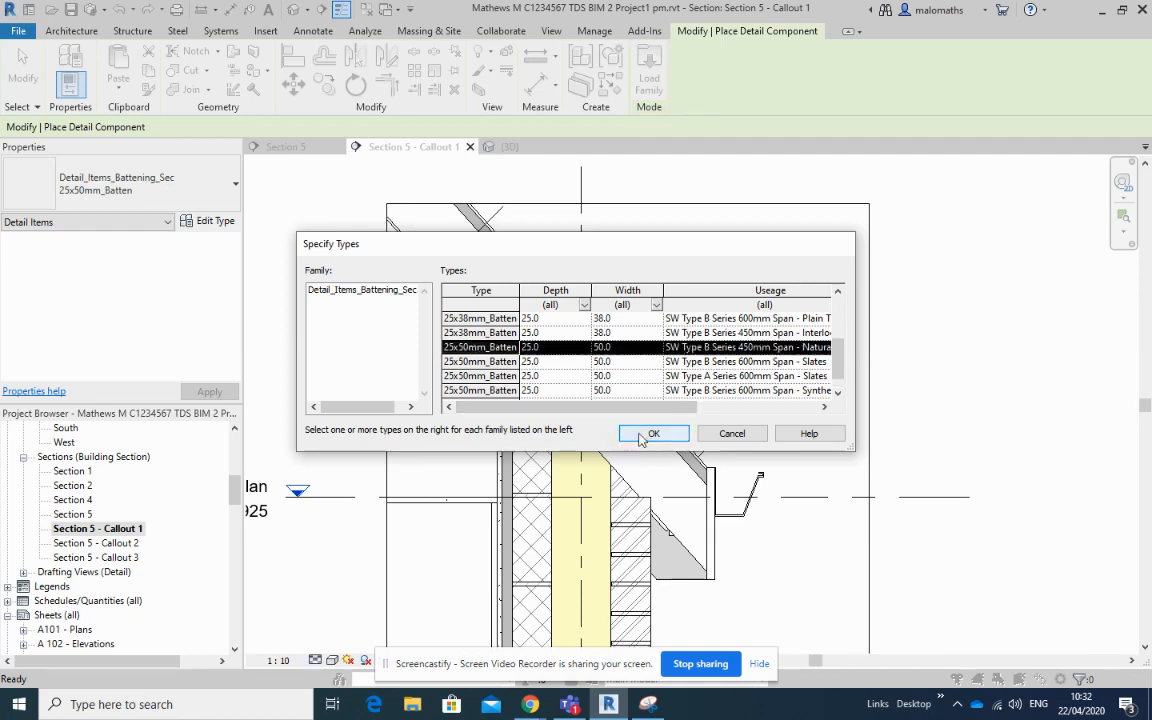
left_click(653, 433)
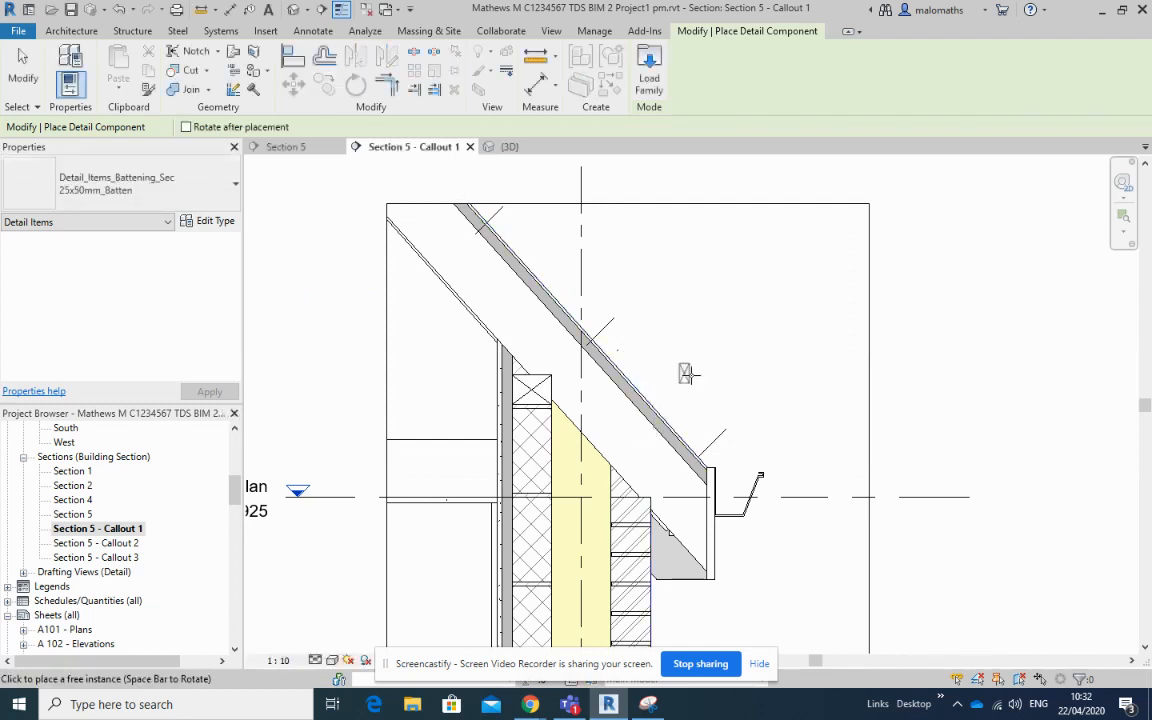
mouse_move(692, 372)
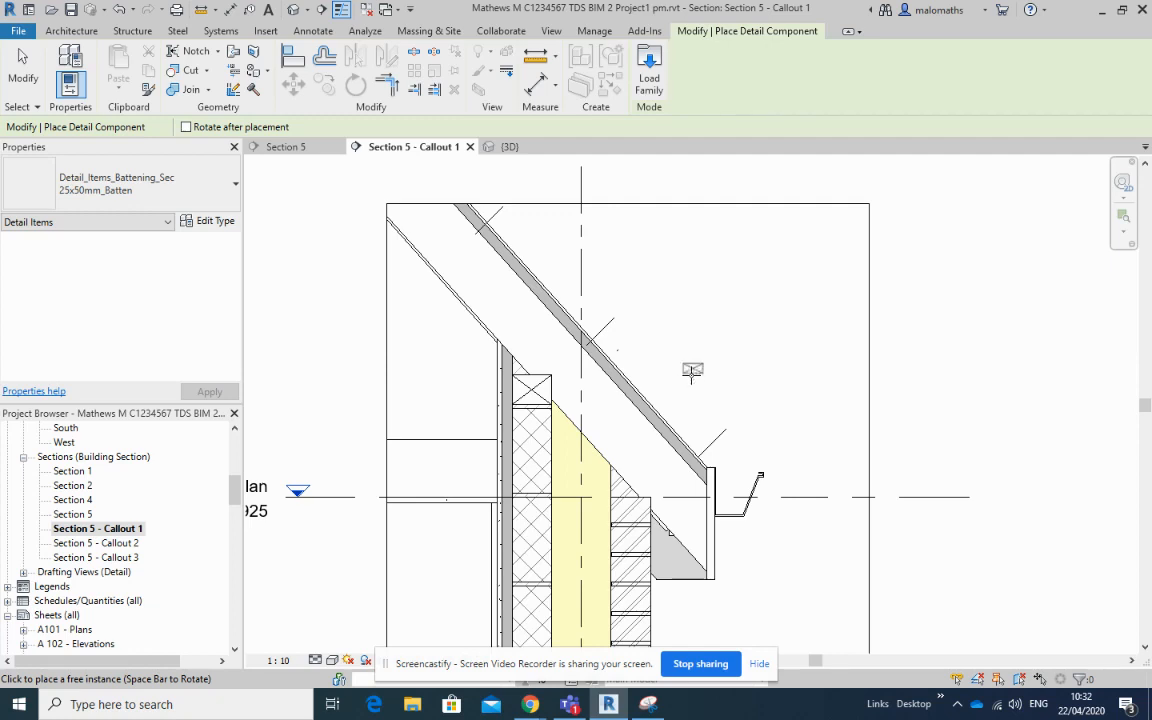
mouse_move(693, 382)
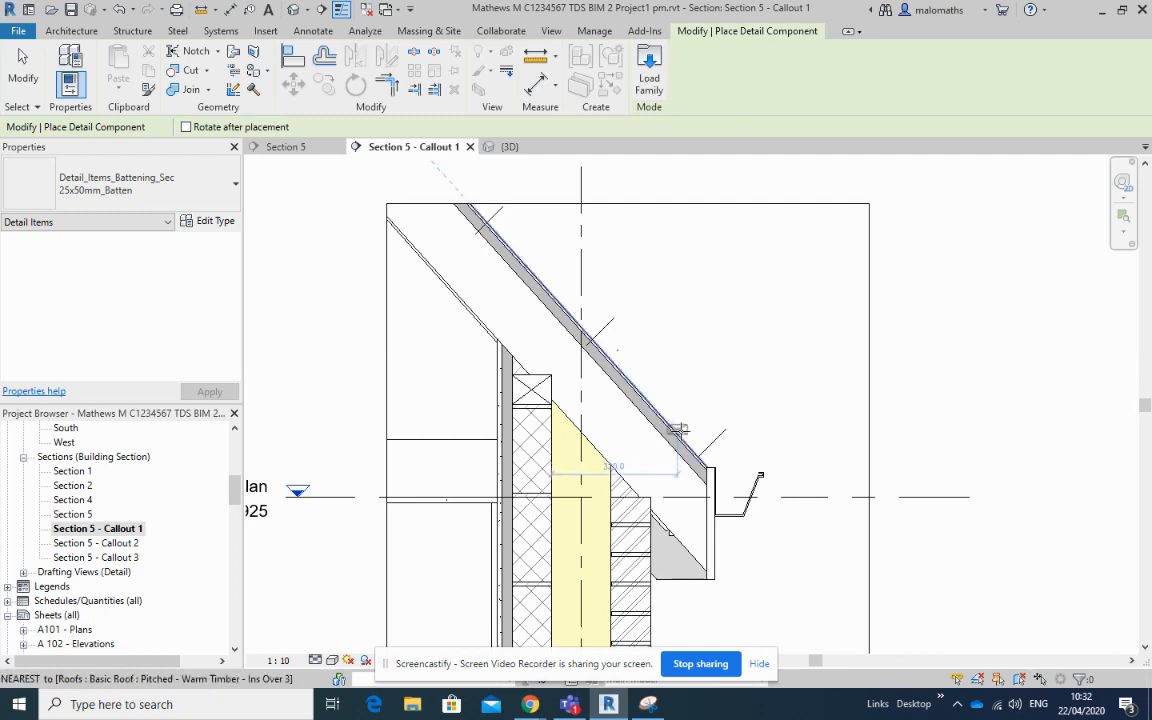
mouse_move(678, 432)
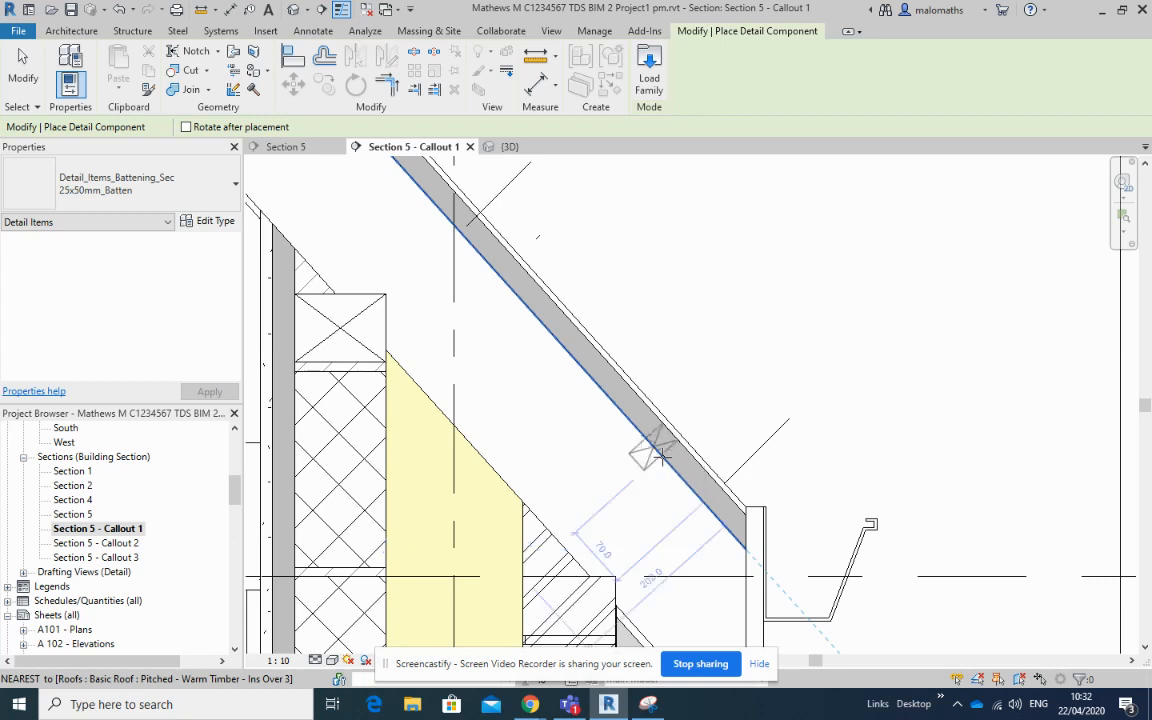
mouse_move(662, 455)
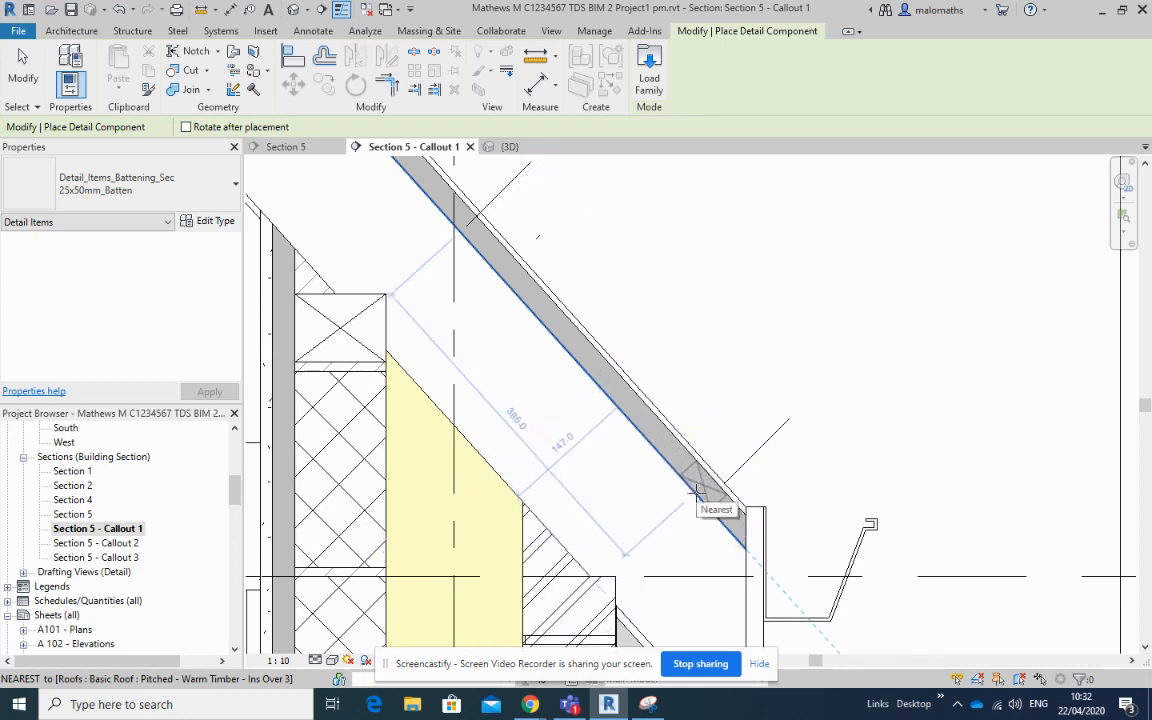
Place the 25x50mm batten on the pitched roof line near the eaves.
left_click(705, 490)
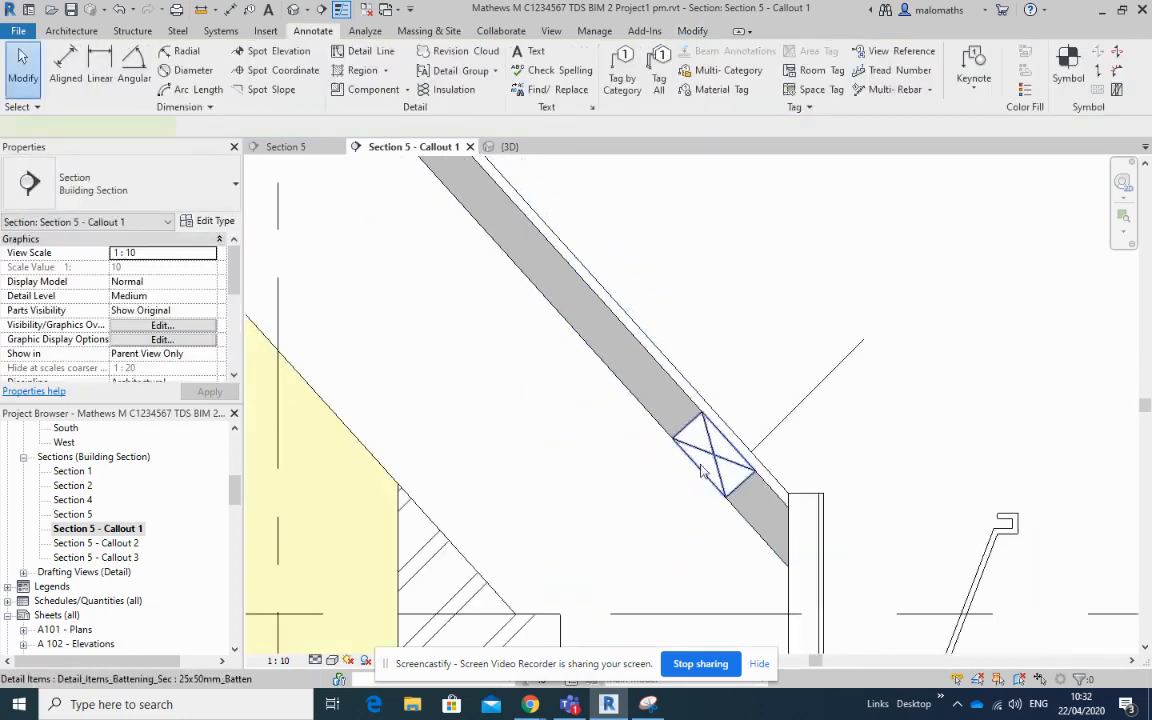
Rotate the placed batten 45° to align with the roof pitch.
left_click(710, 460)
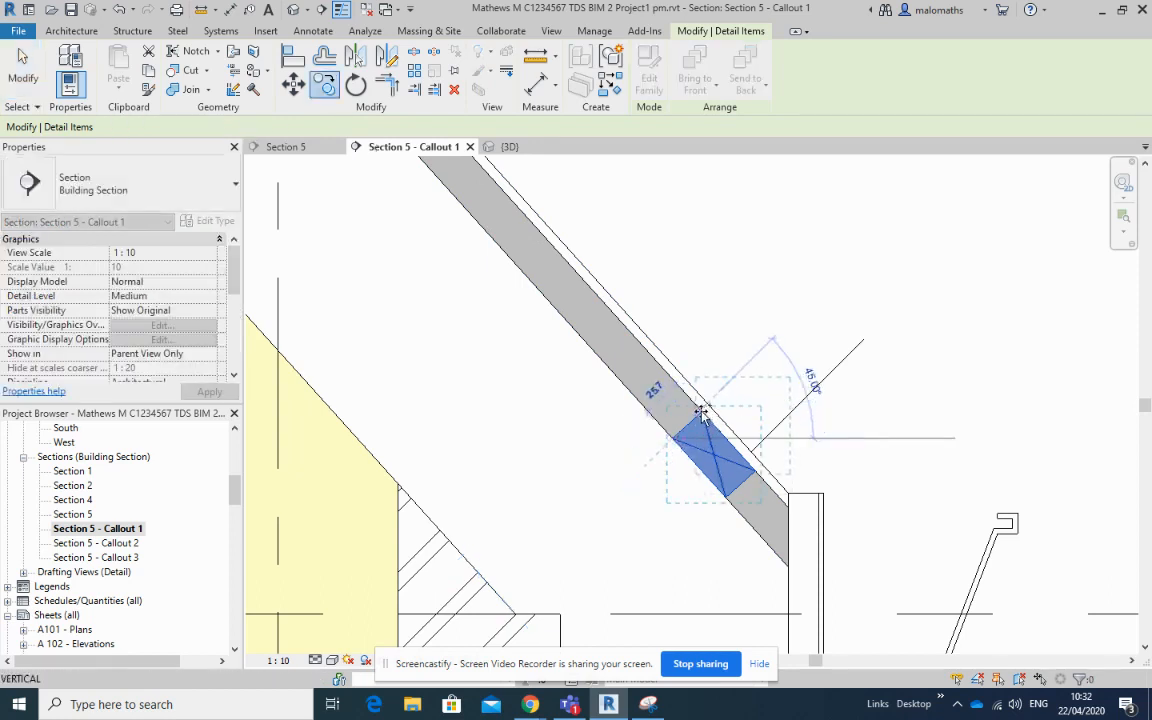
left_click(313, 30)
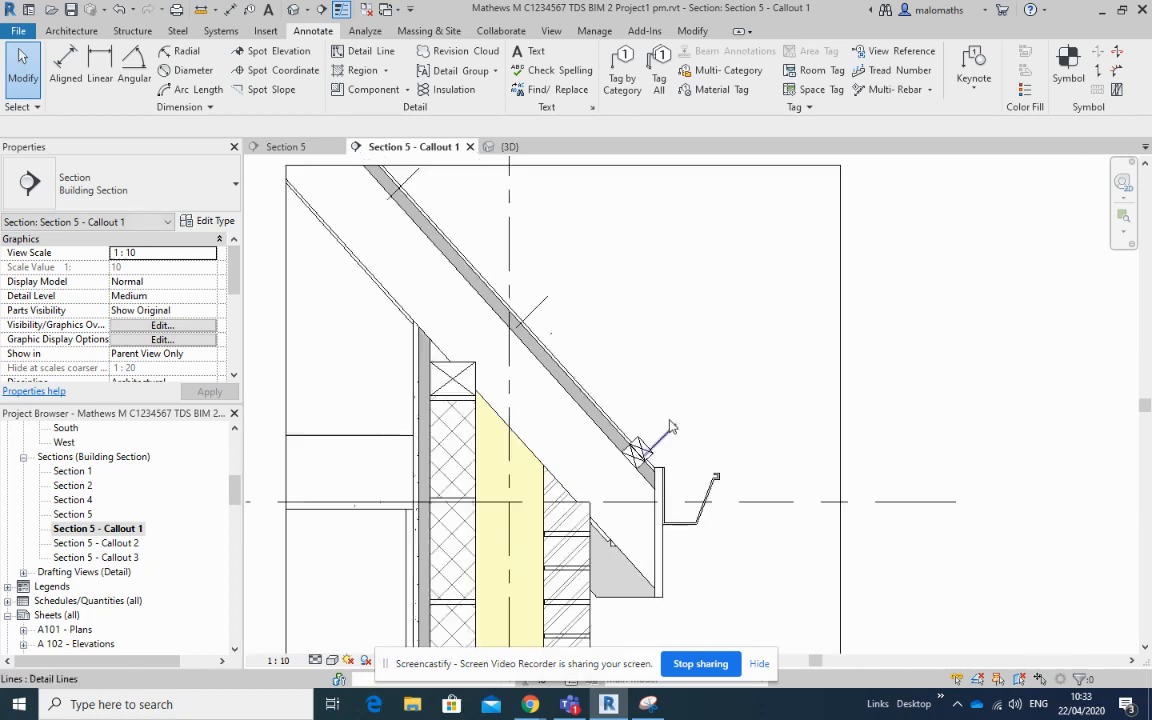
left_click(638, 450)
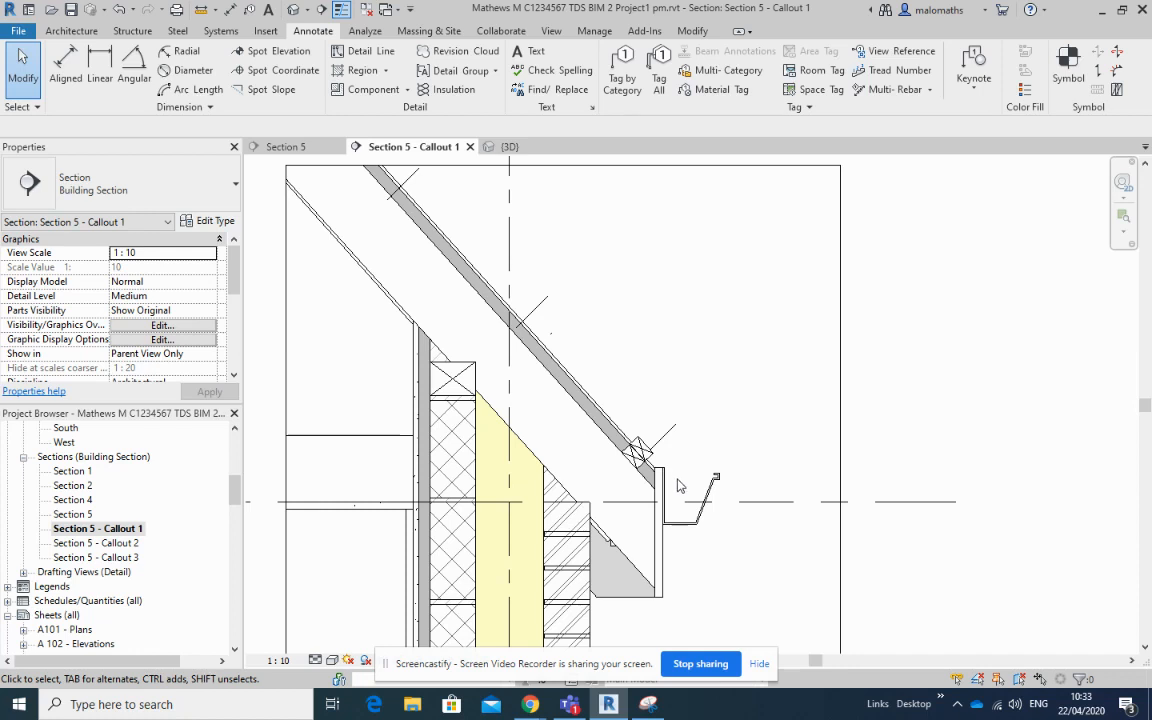
left_click(630, 450)
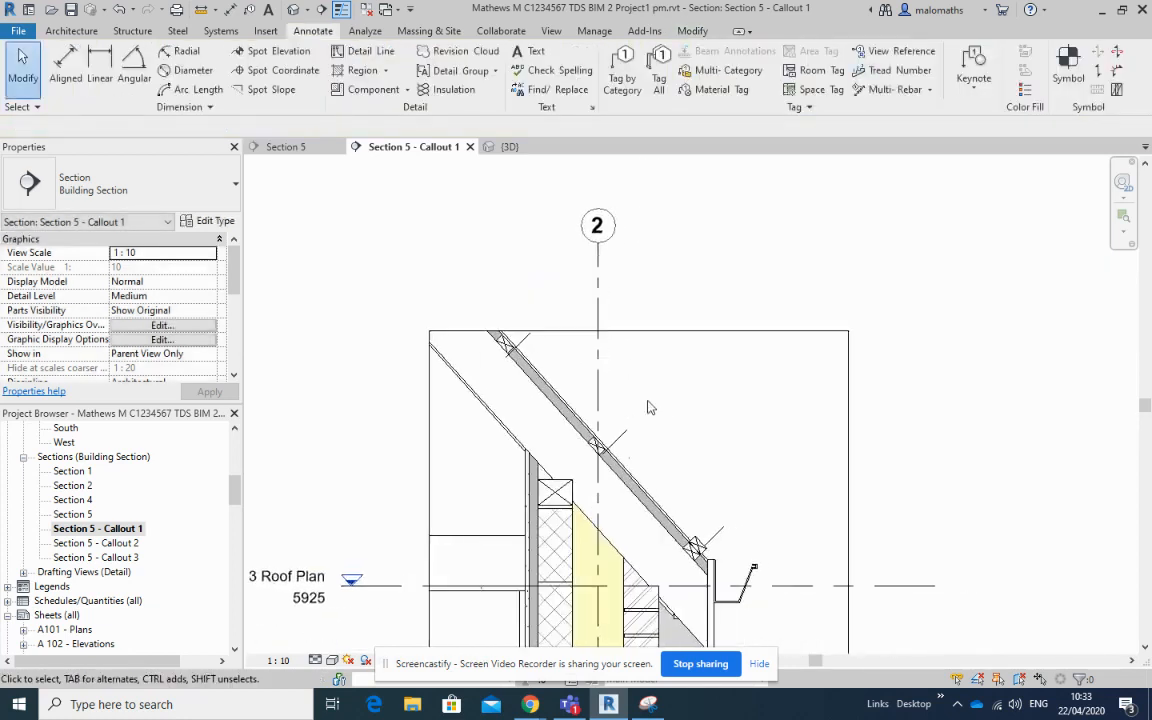
mouse_move(680, 446)
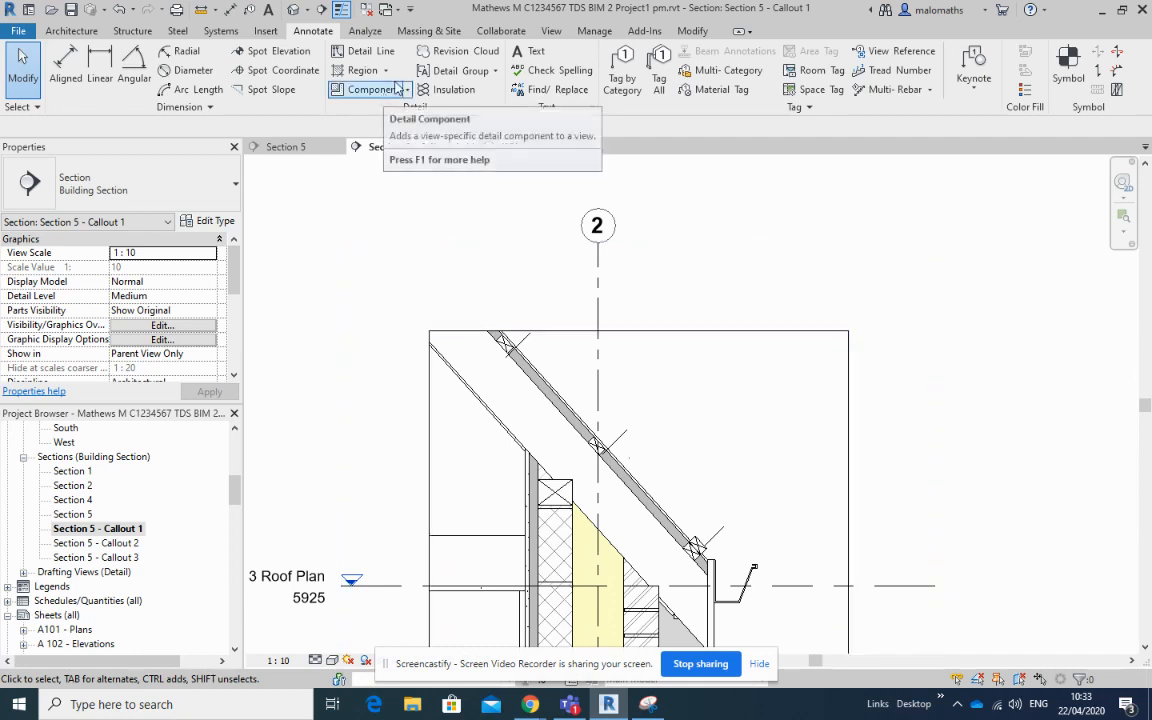
Place more batten components up the roof slope and draft the 45° slate lines.
left_click(360, 50)
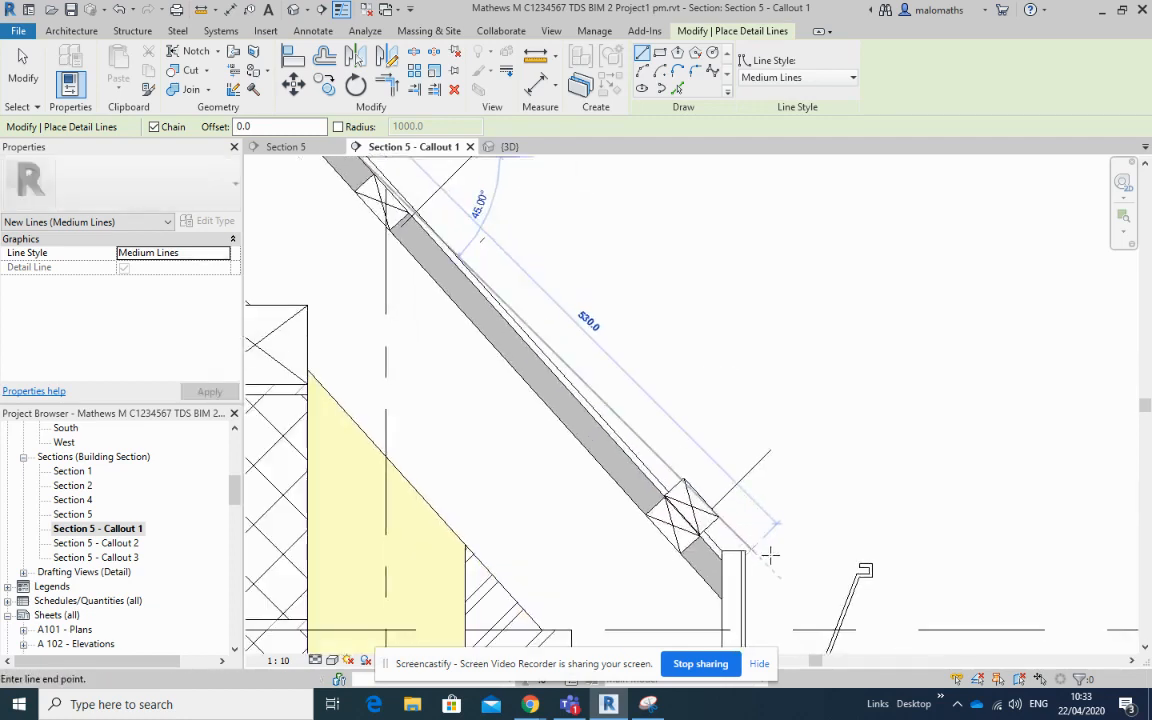
mouse_move(785, 580)
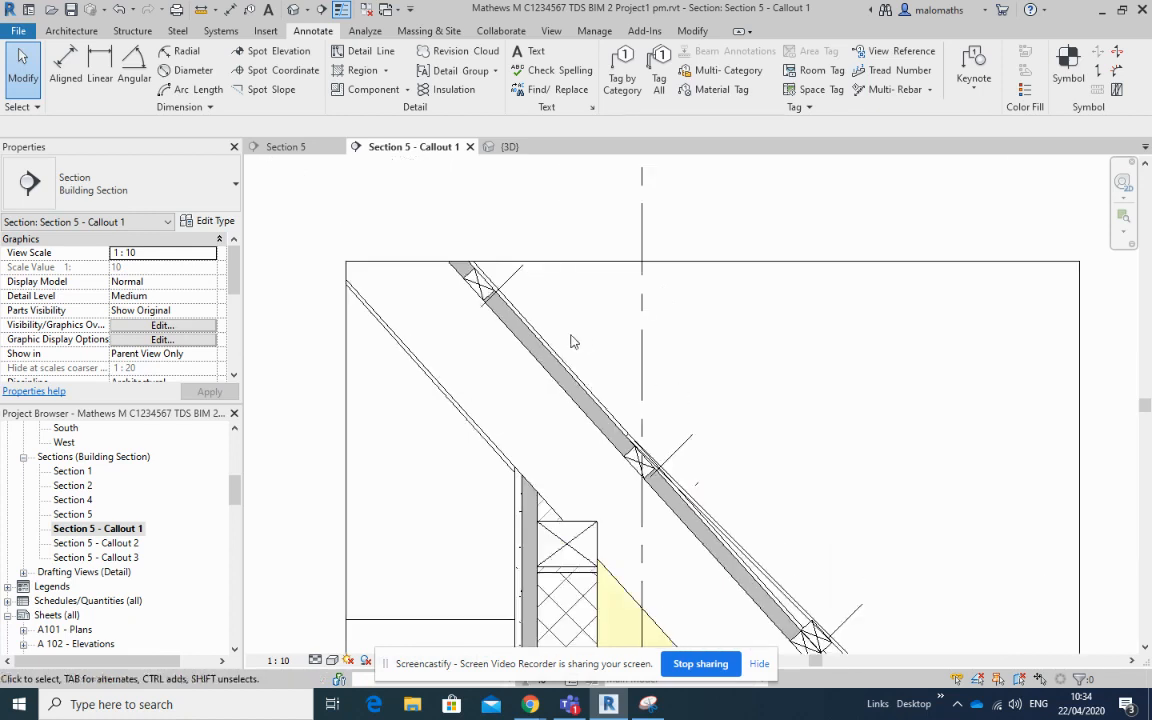
left_click(480, 295)
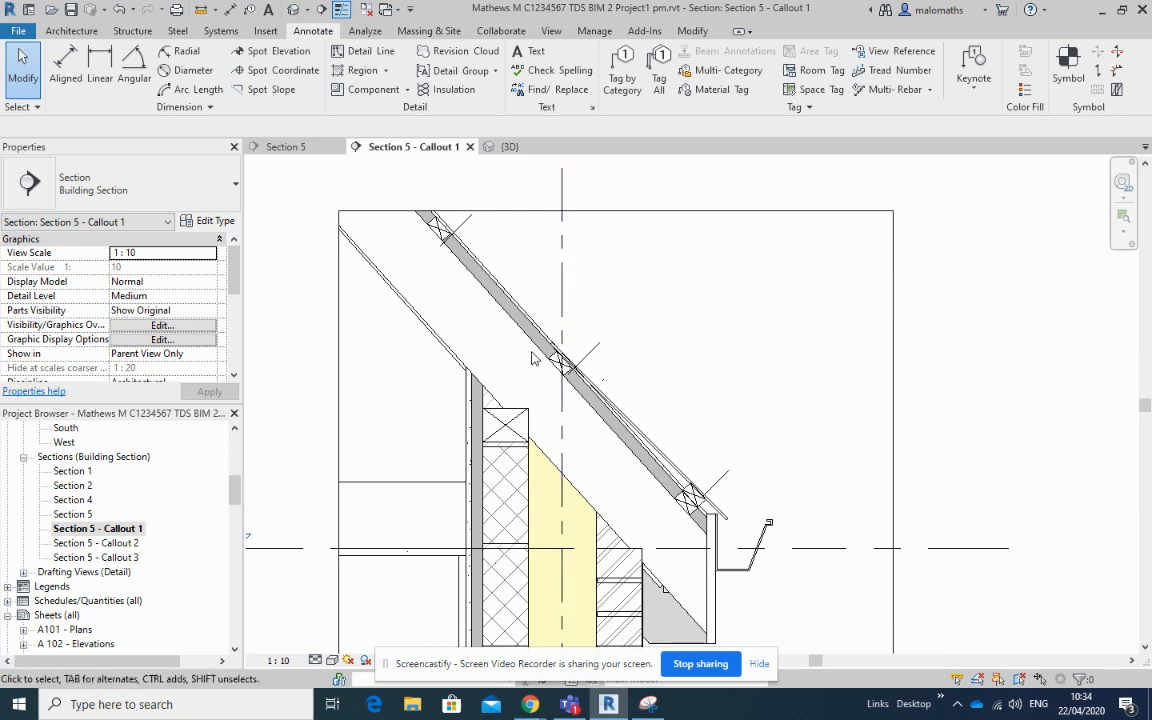
mouse_move(502, 352)
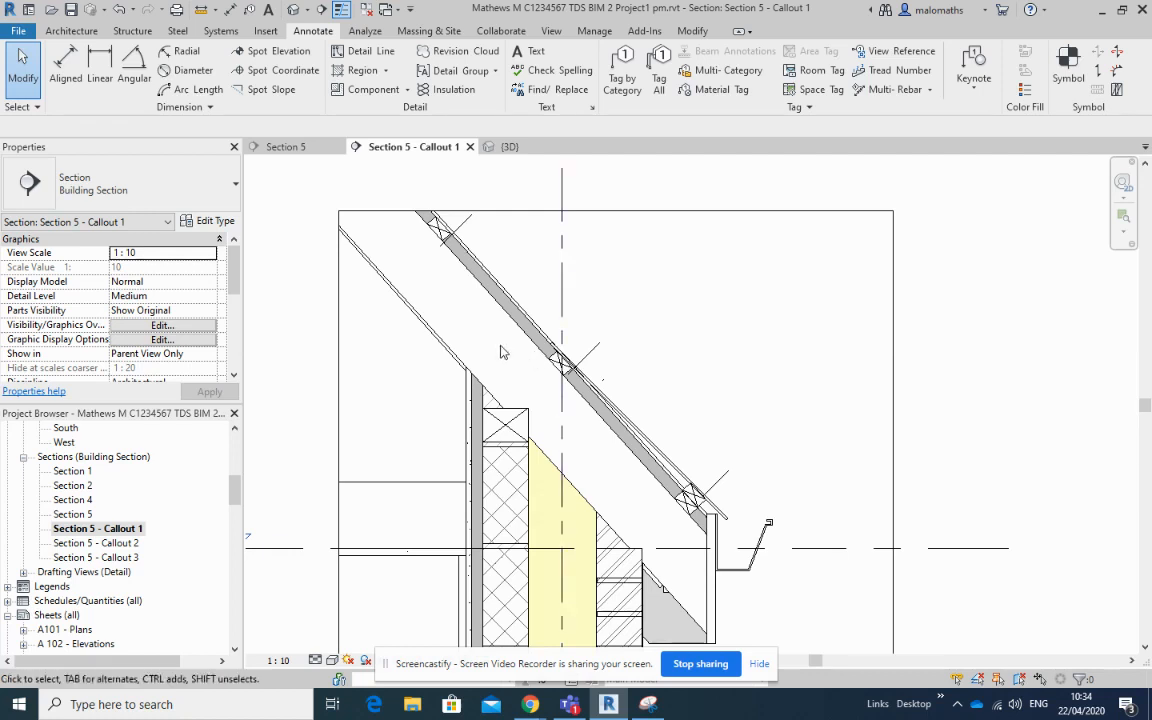
left_click(555, 365)
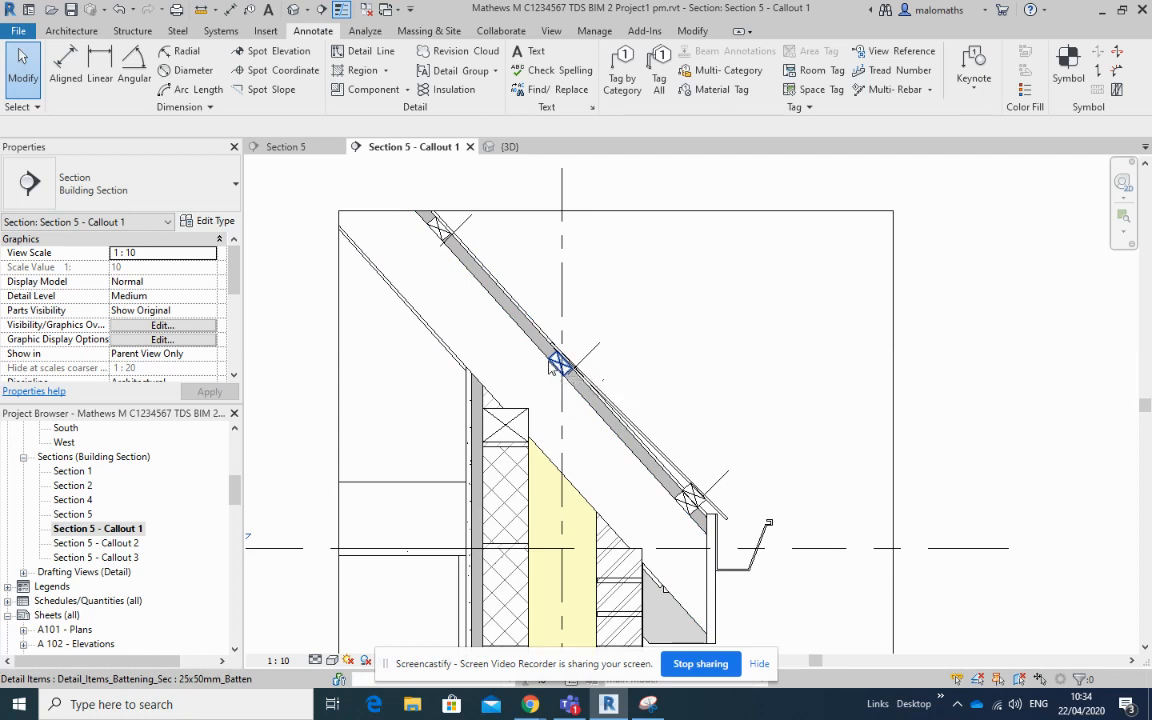
mouse_move(370, 89)
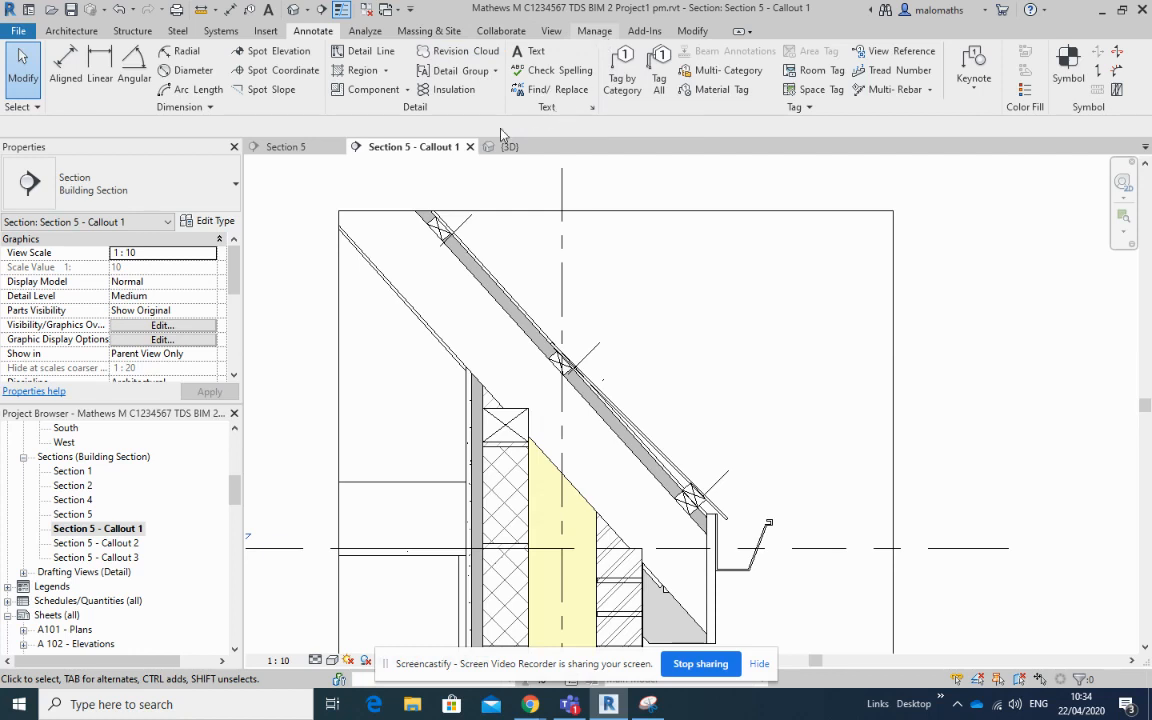
left_click(509, 70)
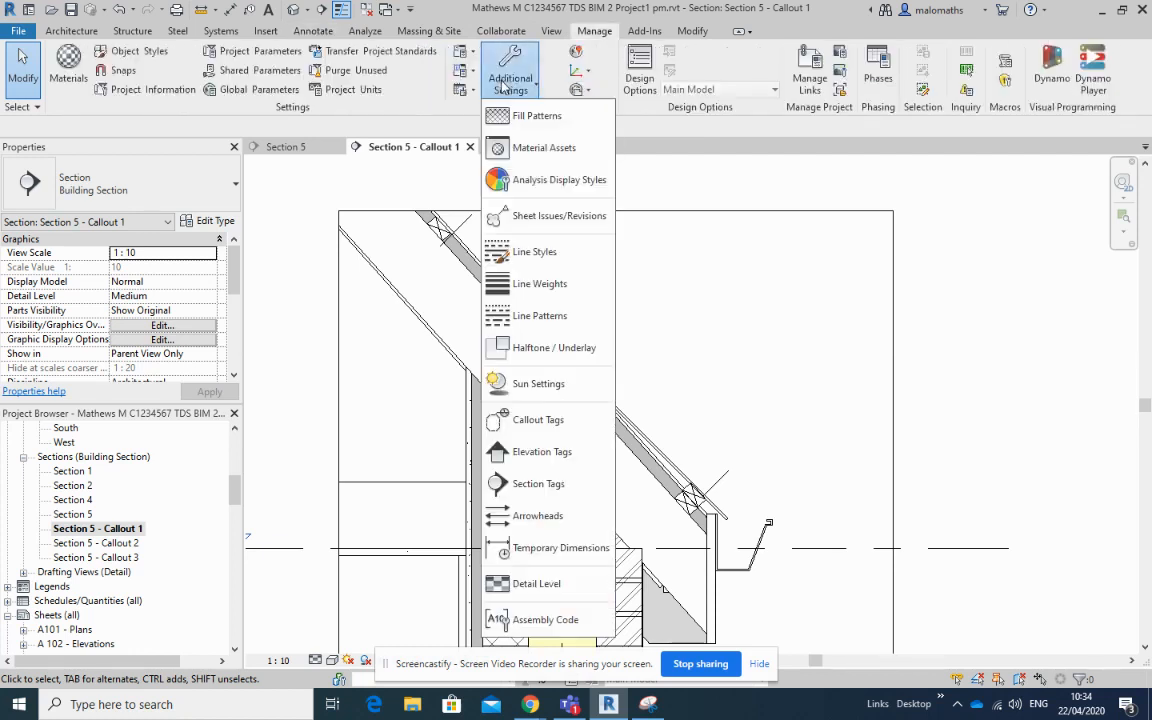
mouse_move(535, 251)
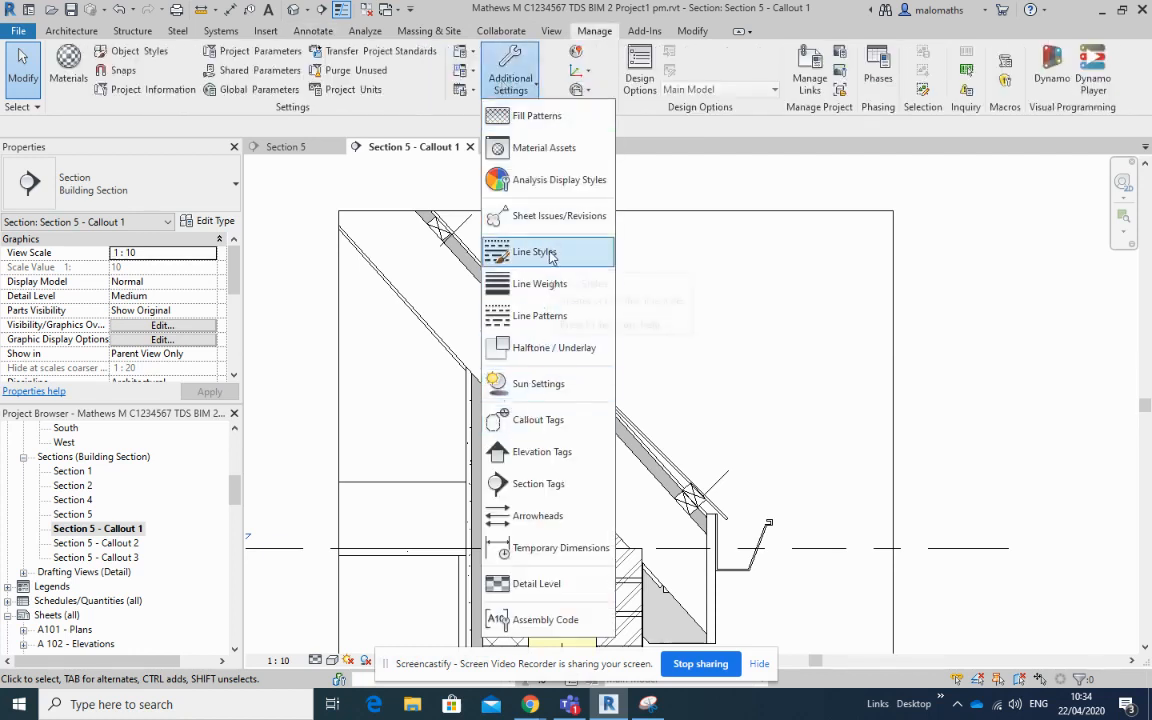
left_click(531, 252)
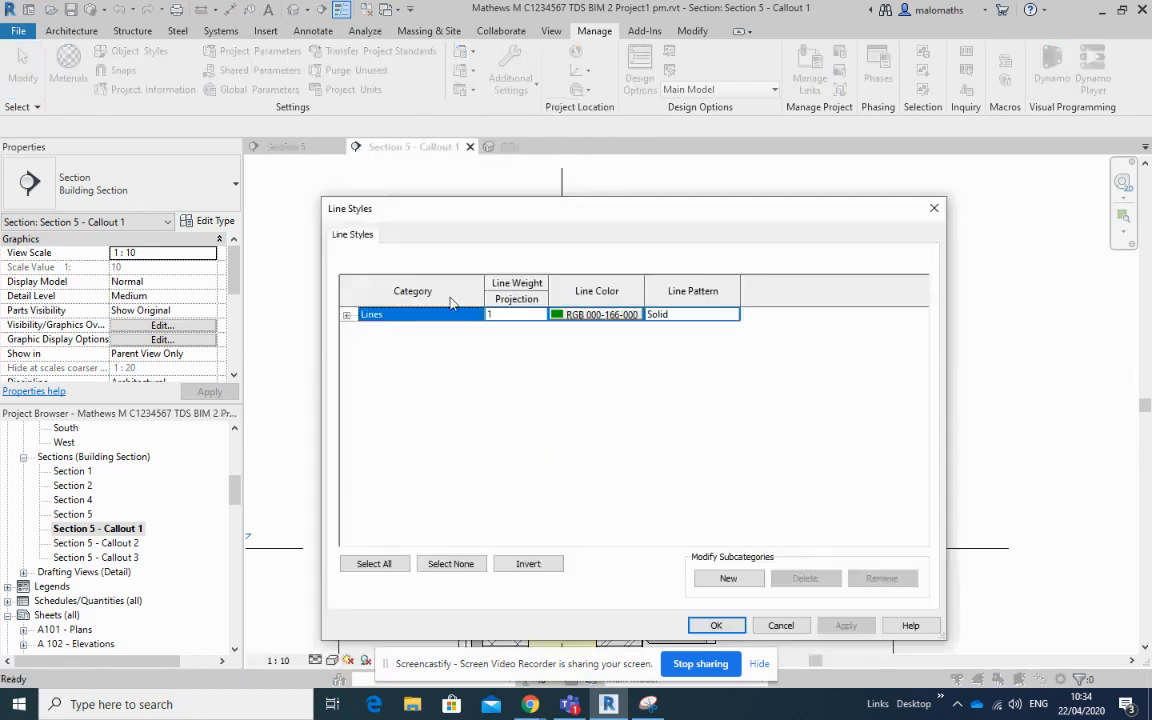
left_click(348, 314)
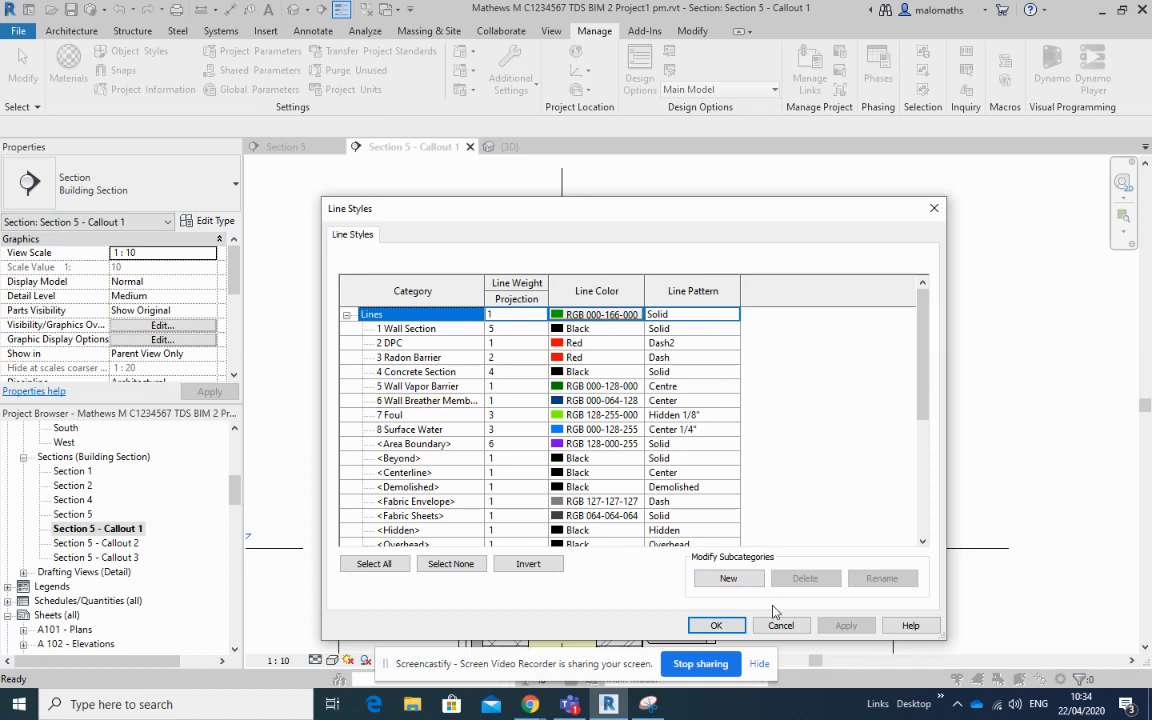
left_click(717, 625)
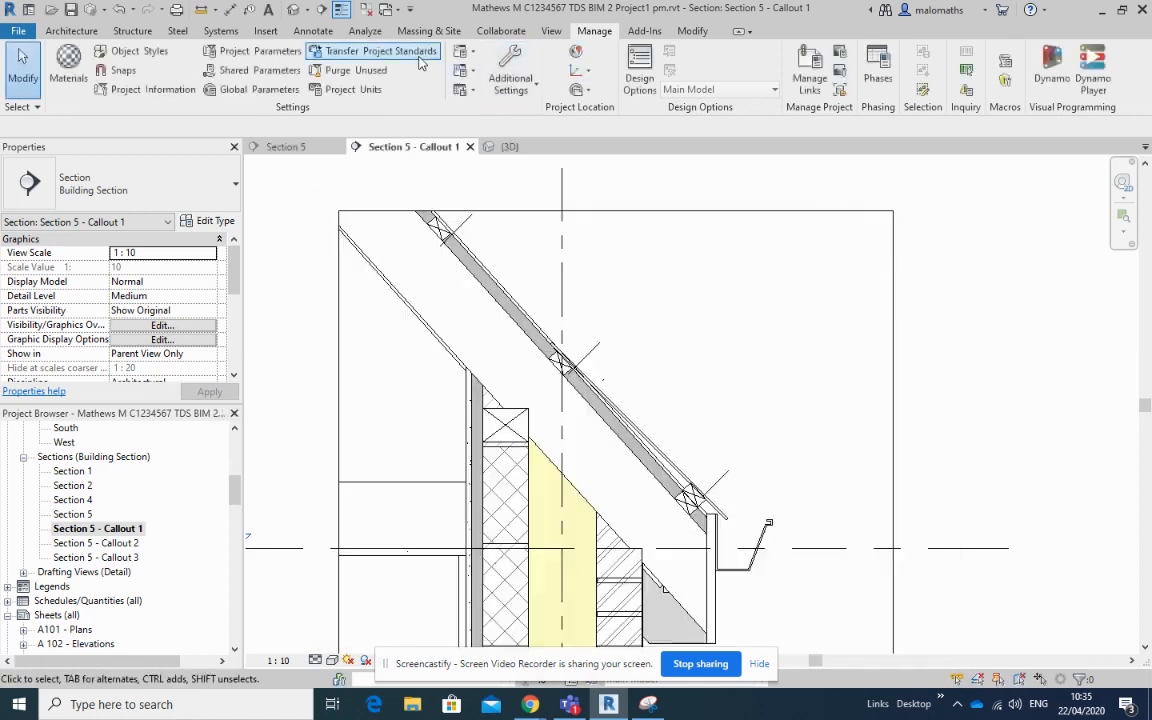
Draw a 6 Wall Breather Membrane detail line under the roof to the eaves.
left_click(311, 30)
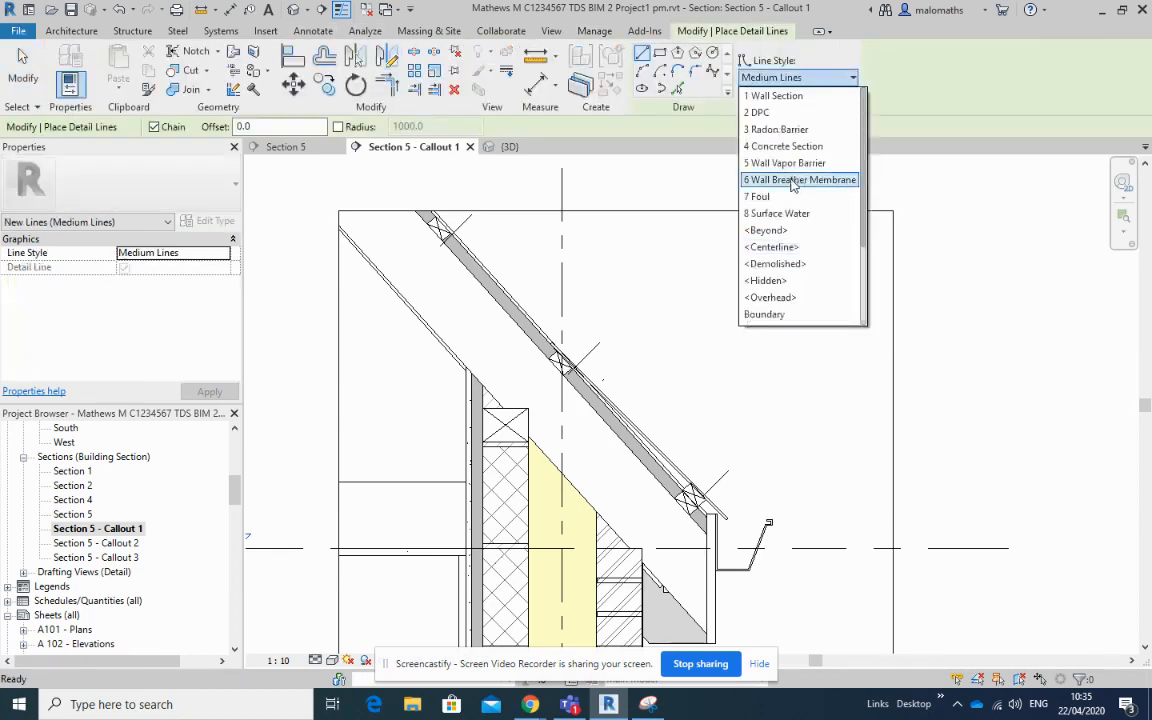
left_click(799, 179)
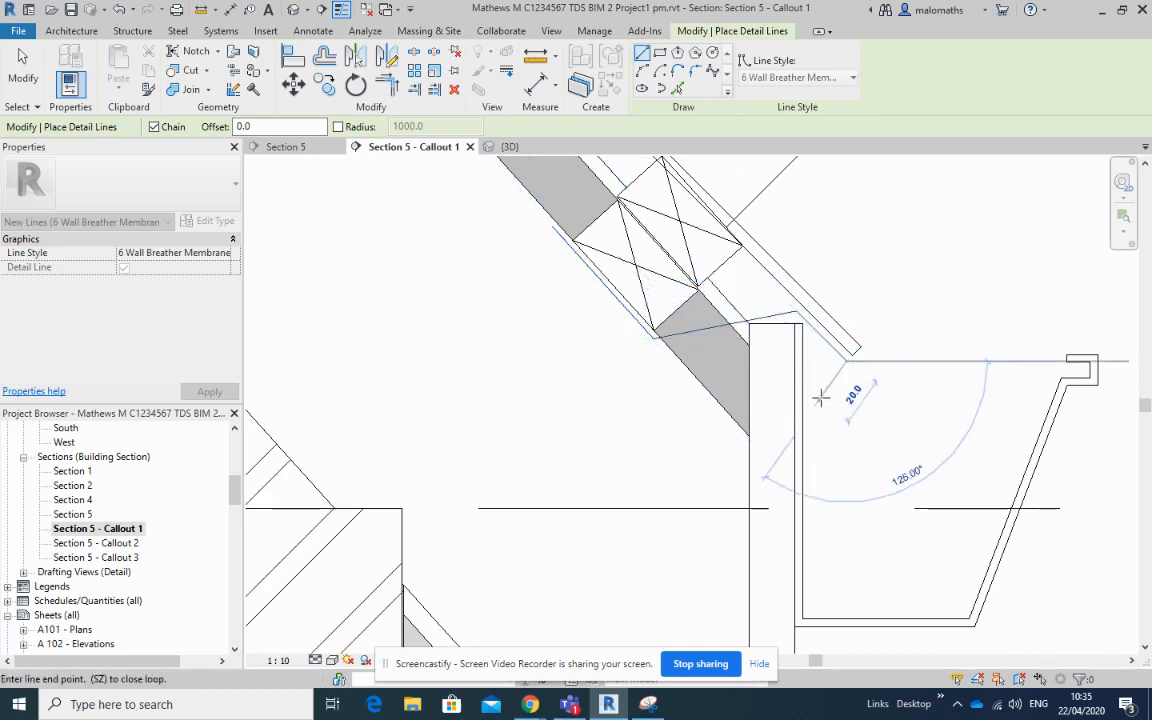
left_click(313, 30)
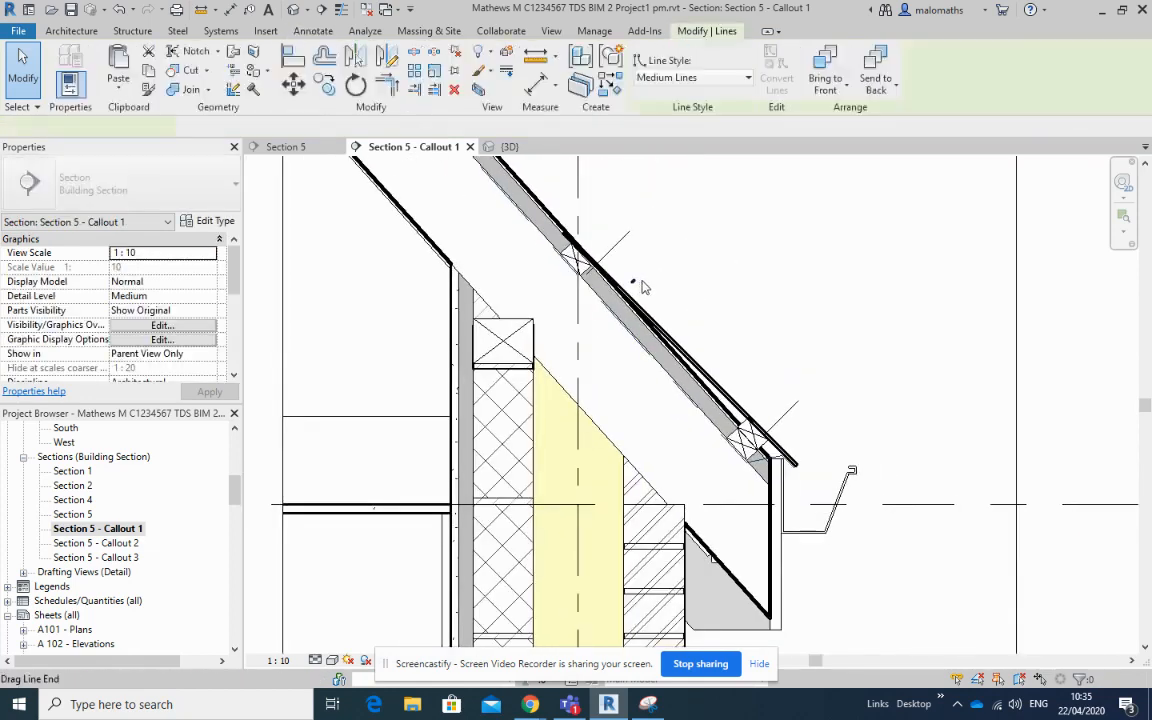
left_click(313, 30)
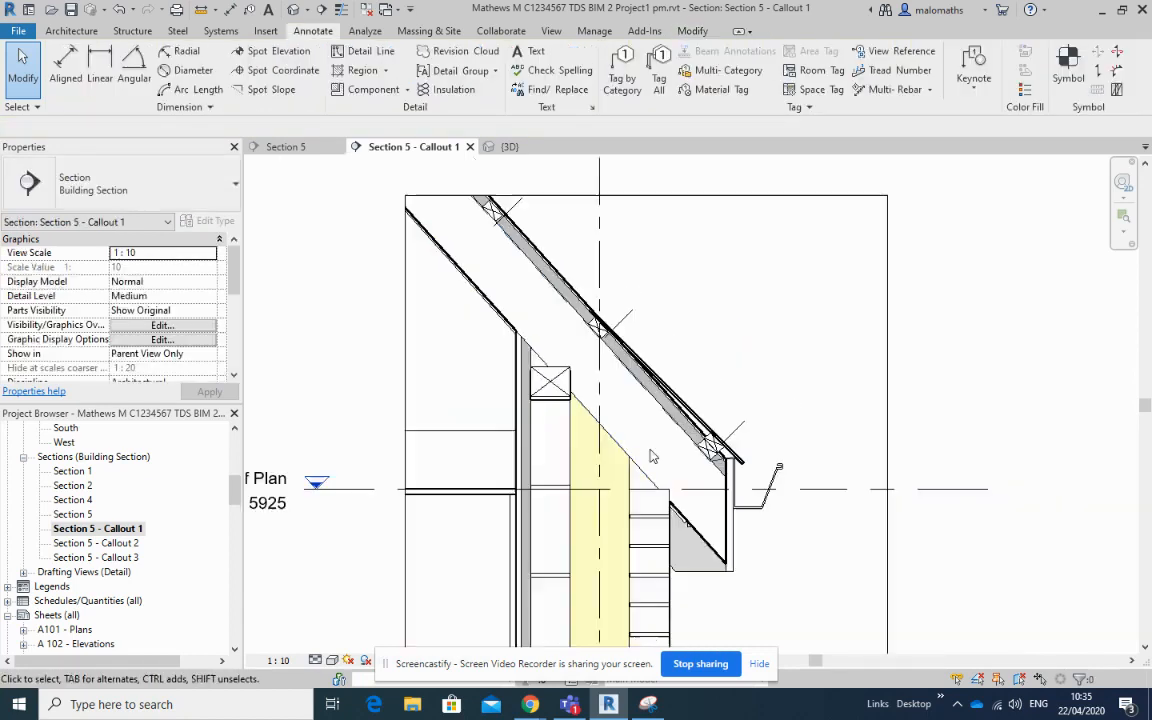